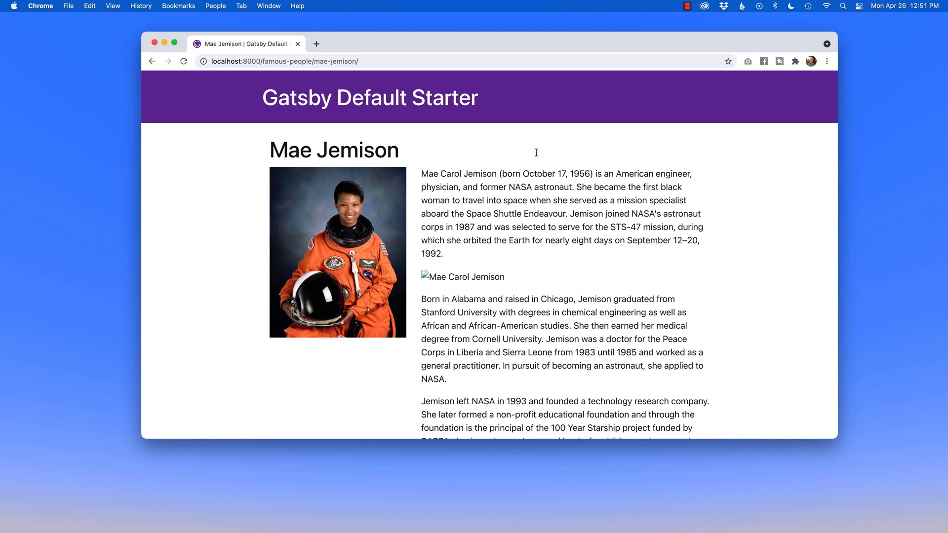
mouse_move(541, 331)
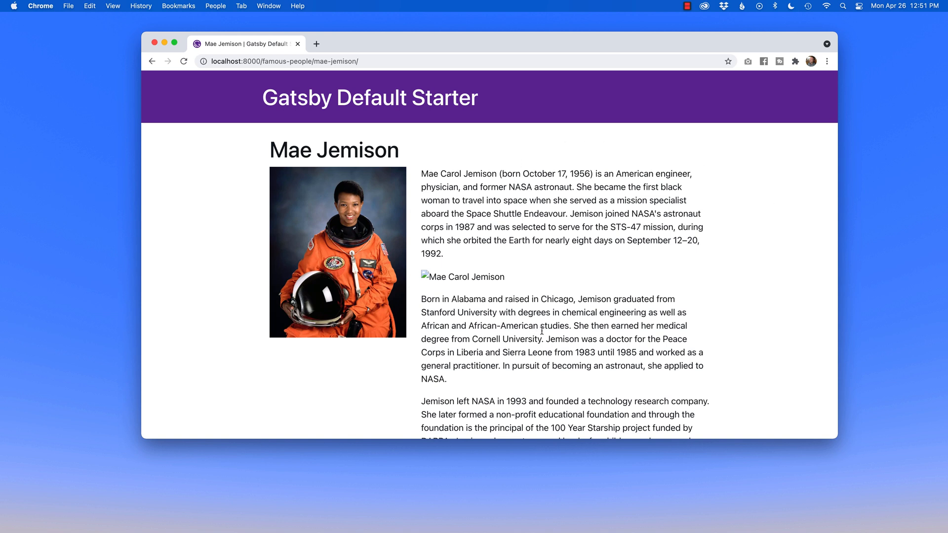
mouse_move(534, 273)
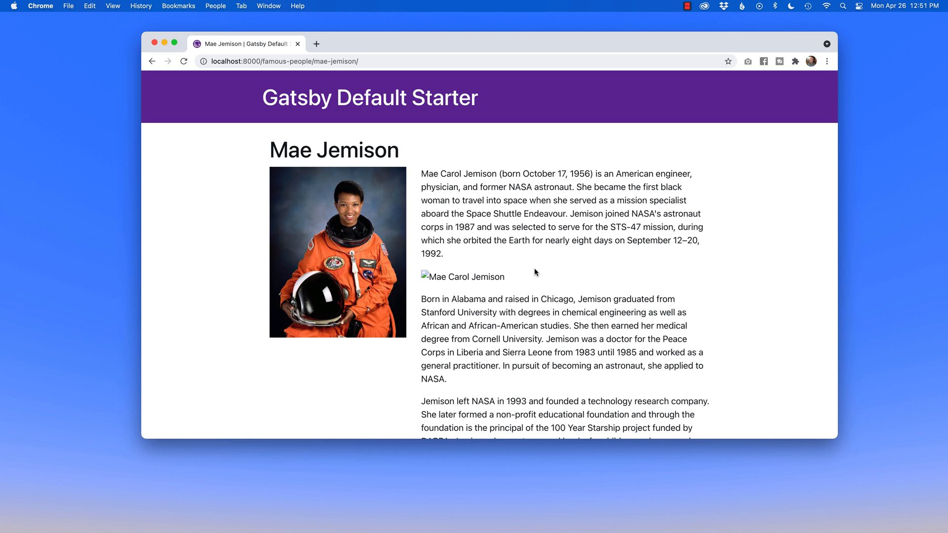
- Inspect the space photo's picture markup in DevTools, then close the panel
scroll(down, 3)
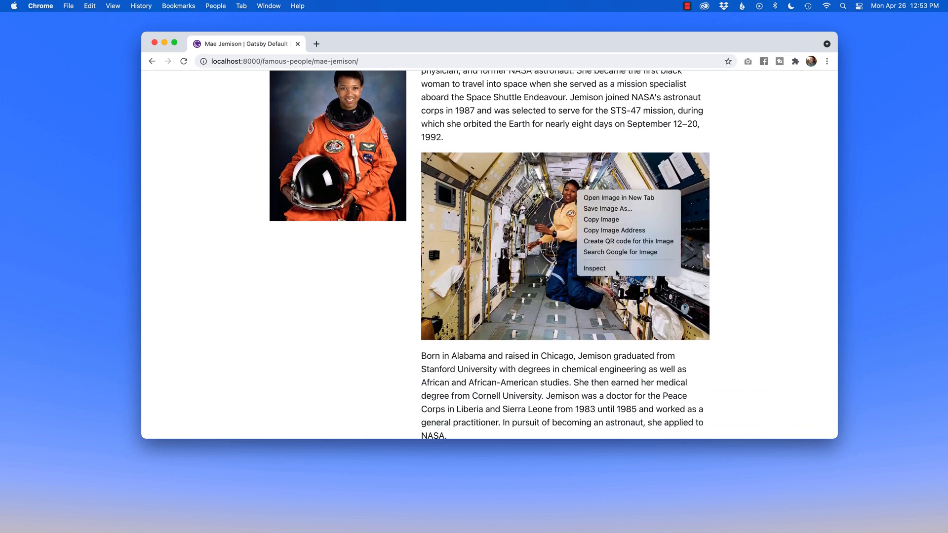
click(593, 268)
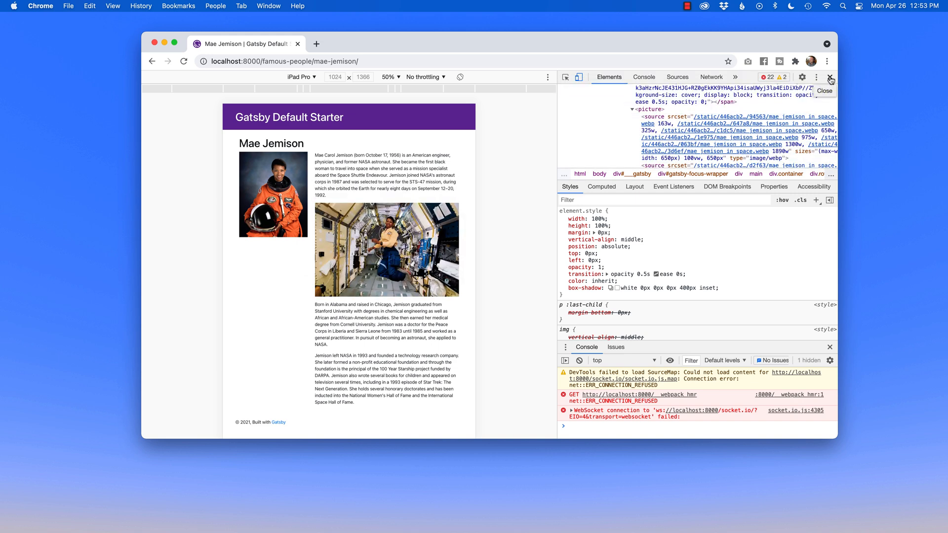
click(831, 79)
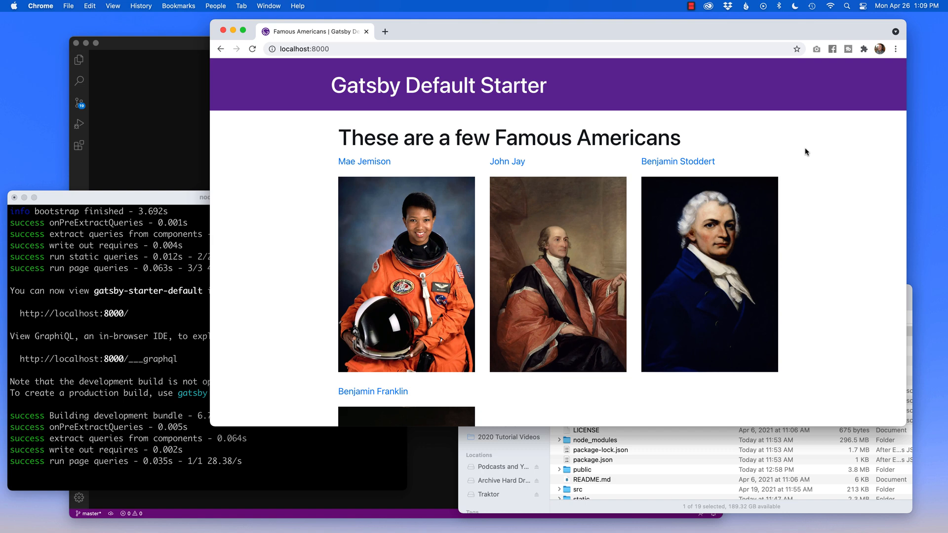
mouse_move(726, 373)
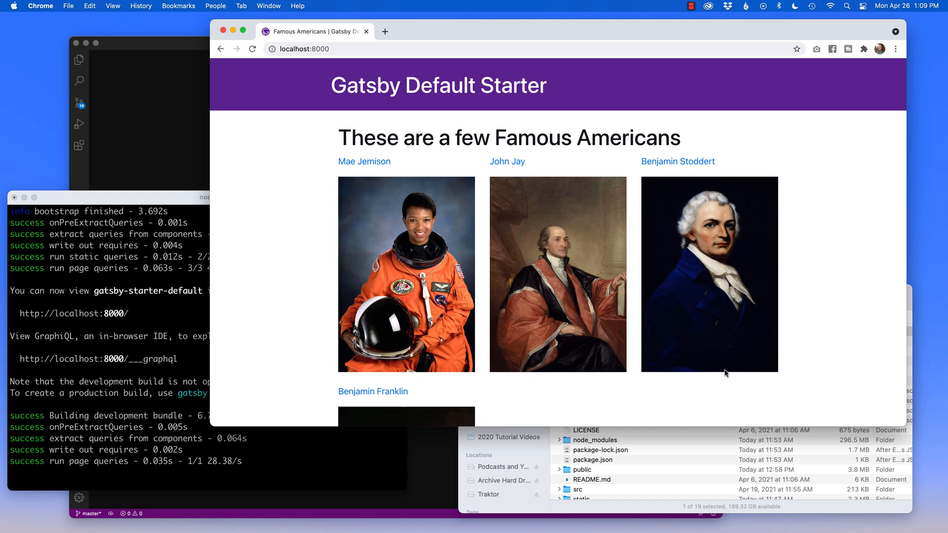
- Browse the project's content/famous-people folder and select ben-franklin.md
click(584, 330)
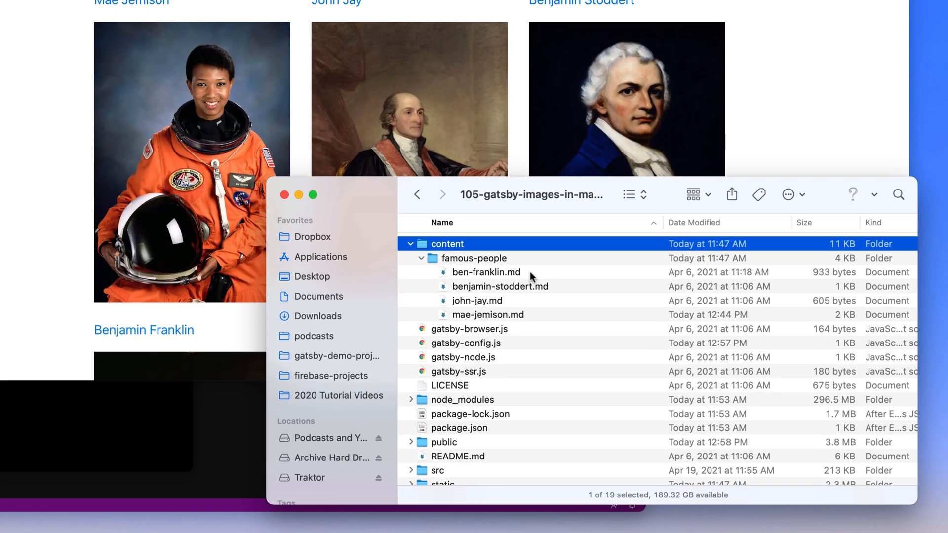
click(486, 272)
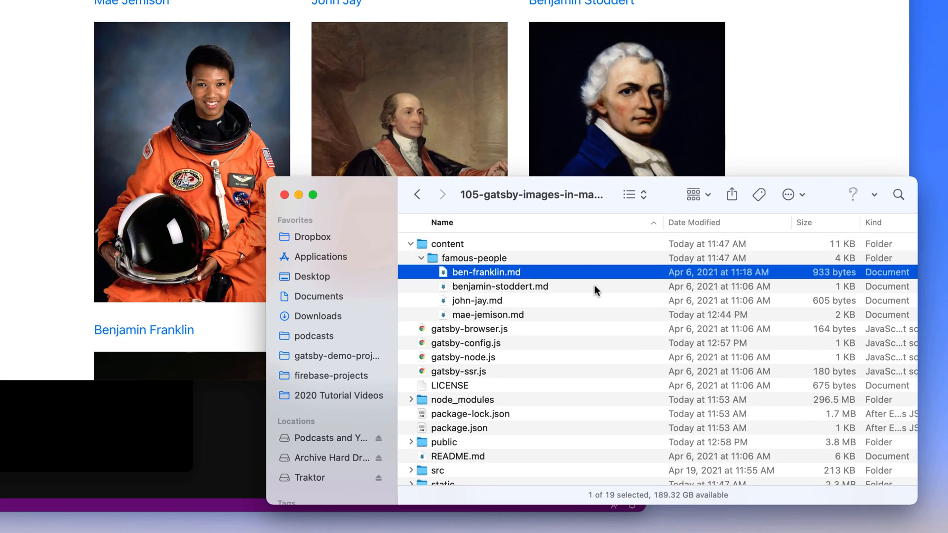
click(488, 315)
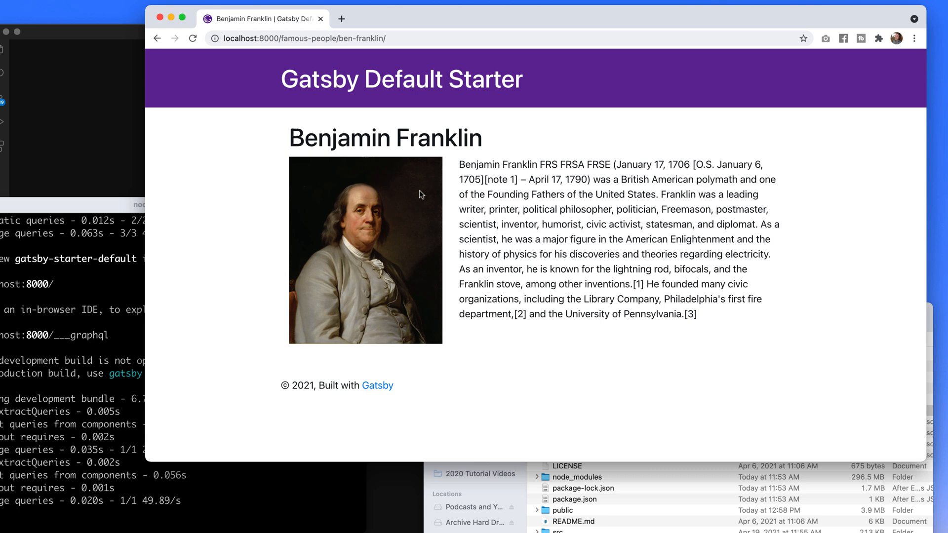
mouse_move(551, 186)
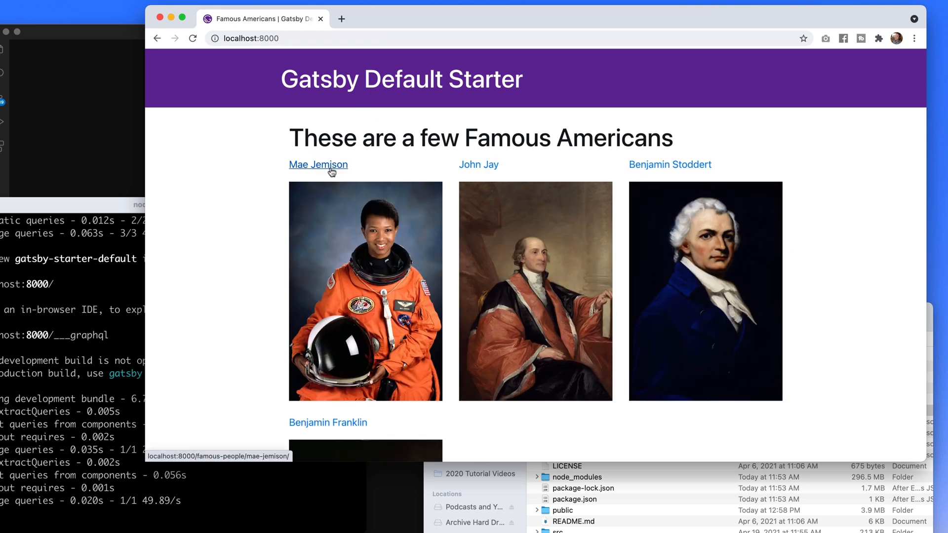
- Follow the Mae Jemison link from the Famous Americans home page
click(318, 165)
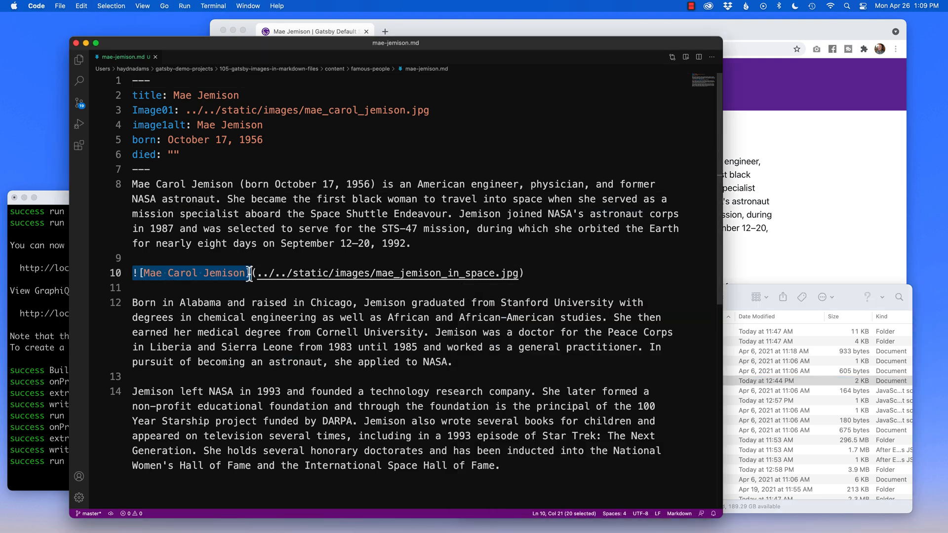
mouse_move(375, 273)
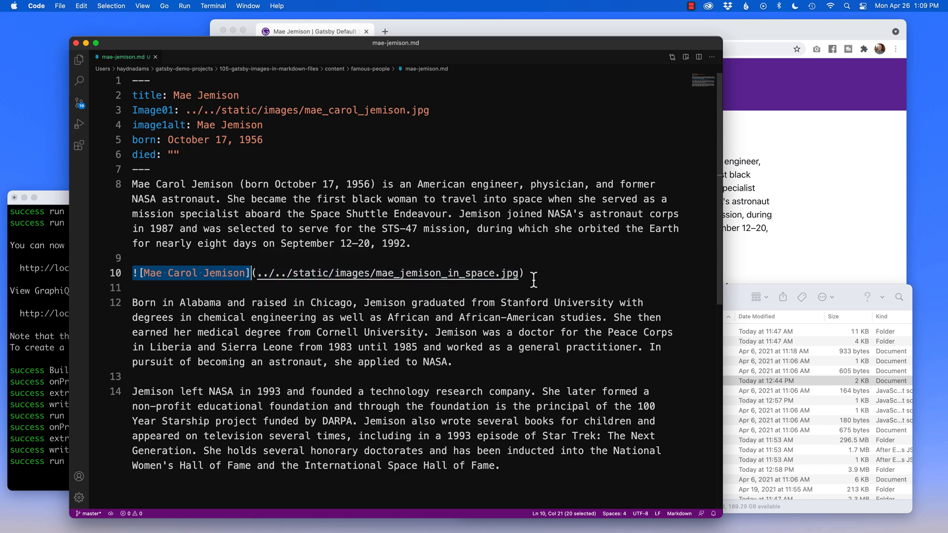
mouse_move(483, 278)
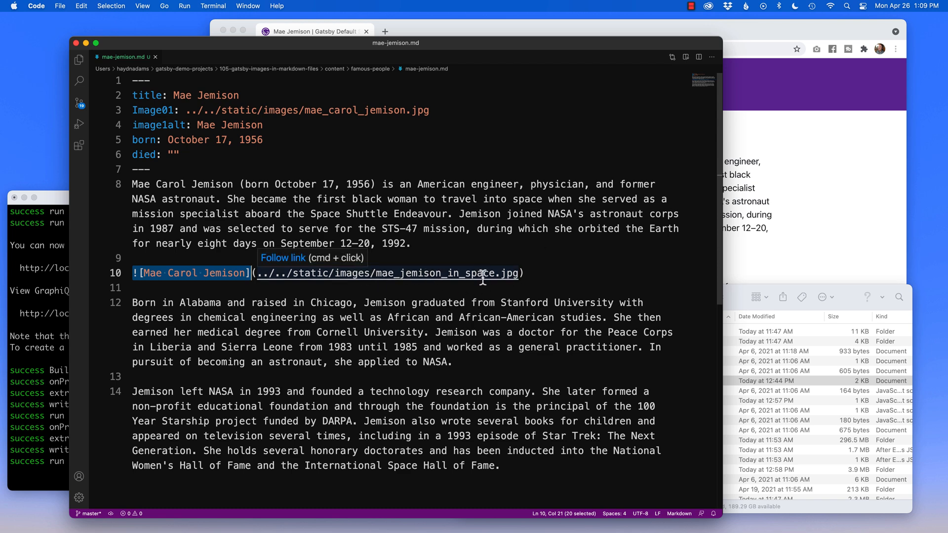
- Review the mae_jemison_in_space.jpg image markdown line in mae-jemison.md
click(605, 257)
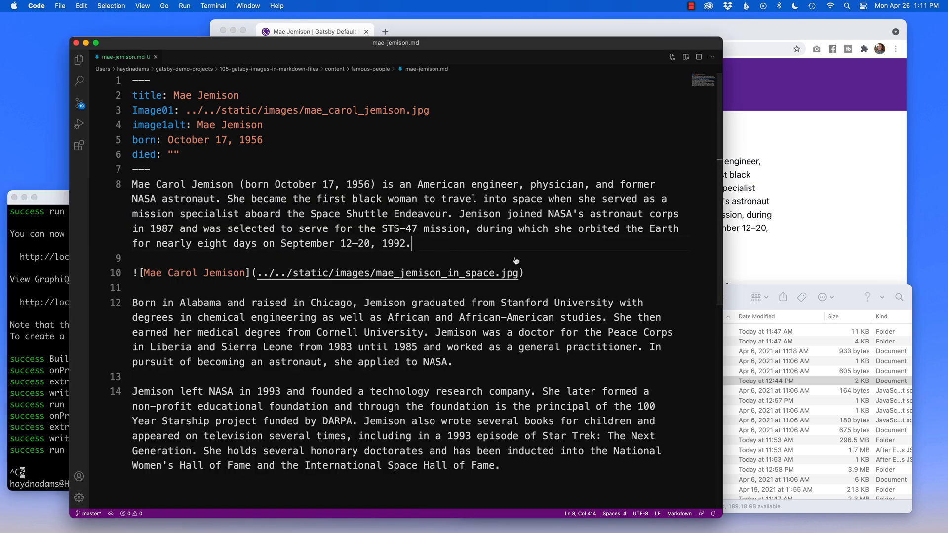
click(612, 380)
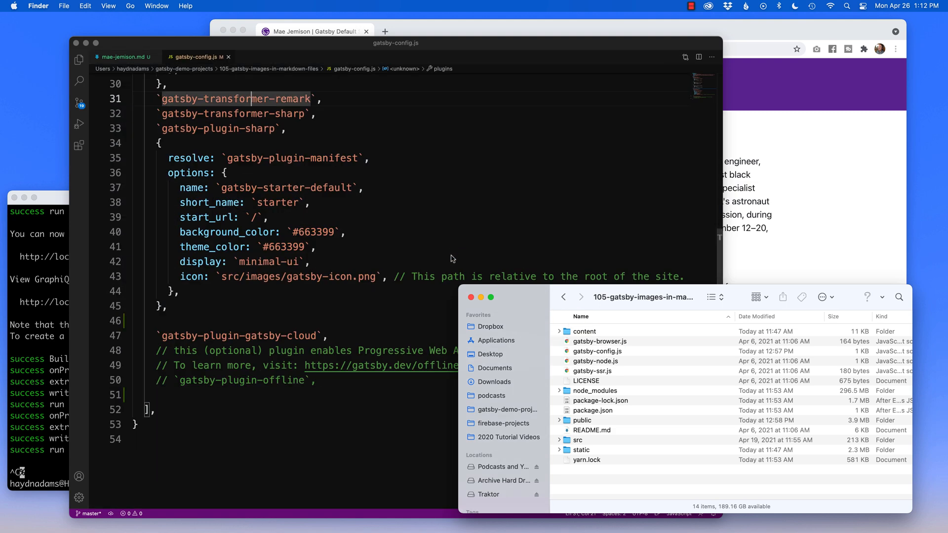
mouse_move(873, 209)
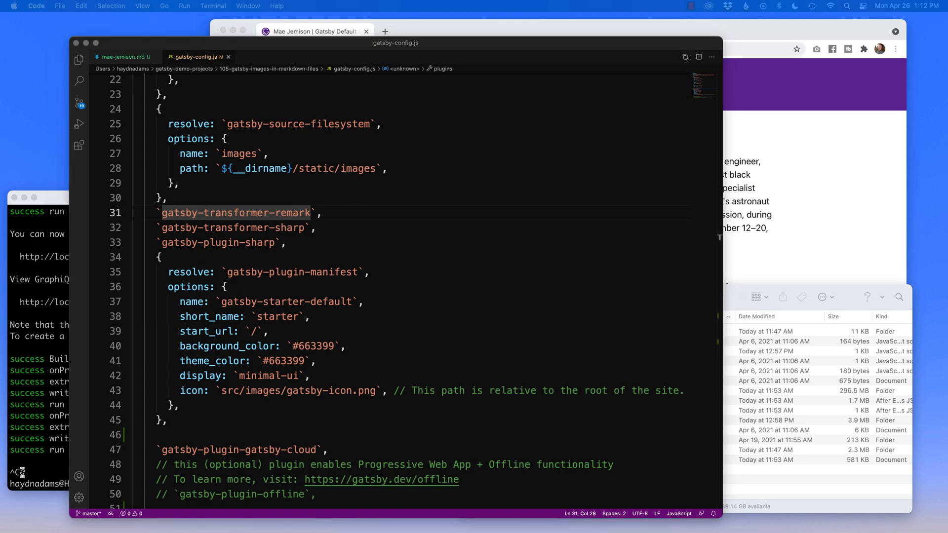
- Bring Mae Jemison's browser page forward, showing the broken space photo
click(314, 30)
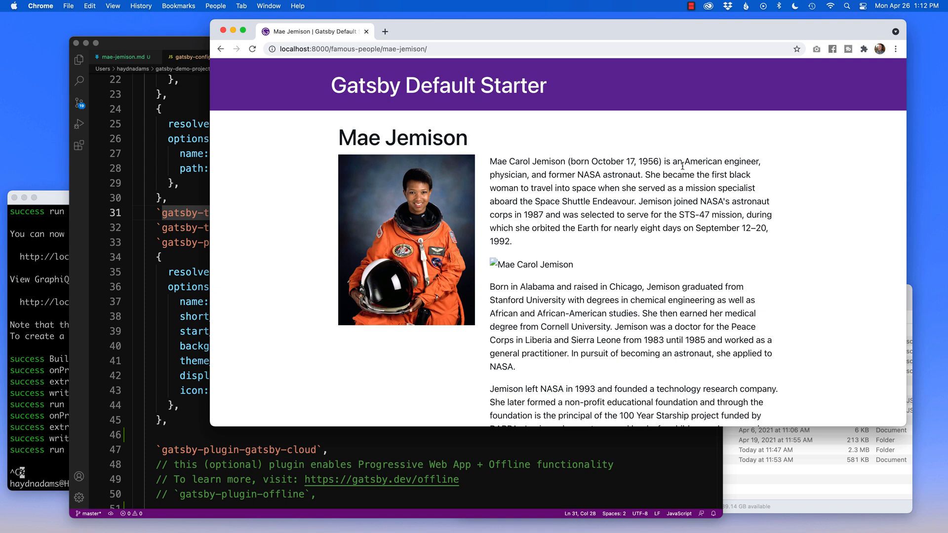
- Search for gatsby-remark-relative-images and open its gatsbyjs.com plugin page
click(384, 30)
text(gatsbyjs.com)
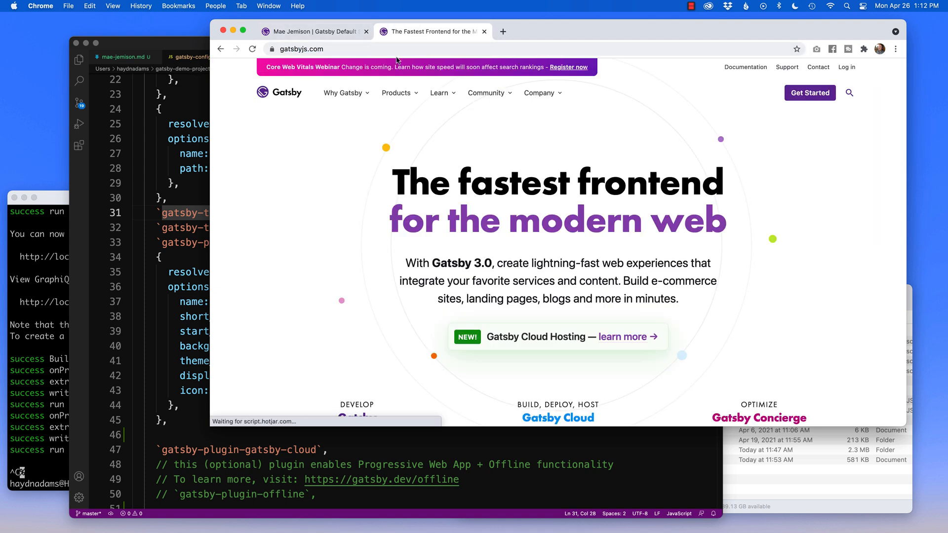
click(299, 50)
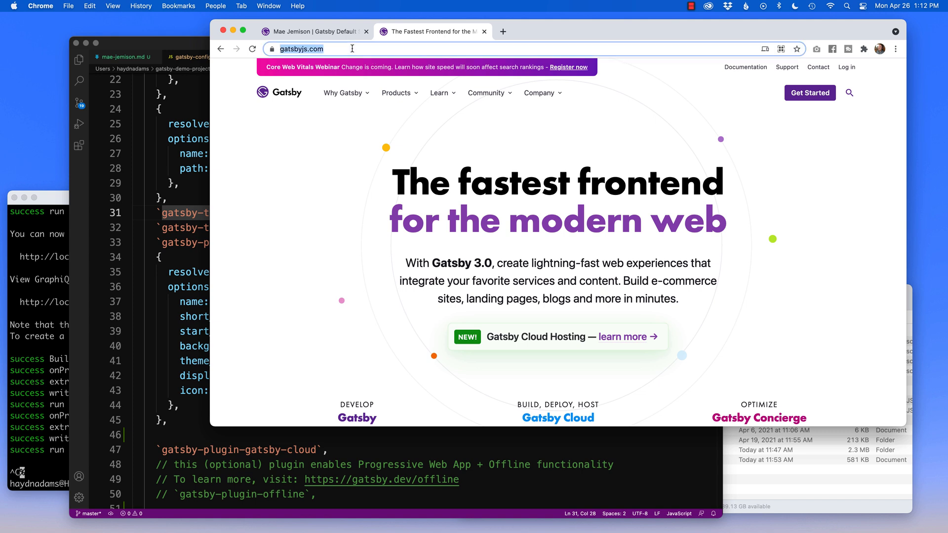
text(gatsby-remark-relative-images&aqs=chrome..69i57j35i39.4969j0j4&sourceid=chrome&ie=U...)
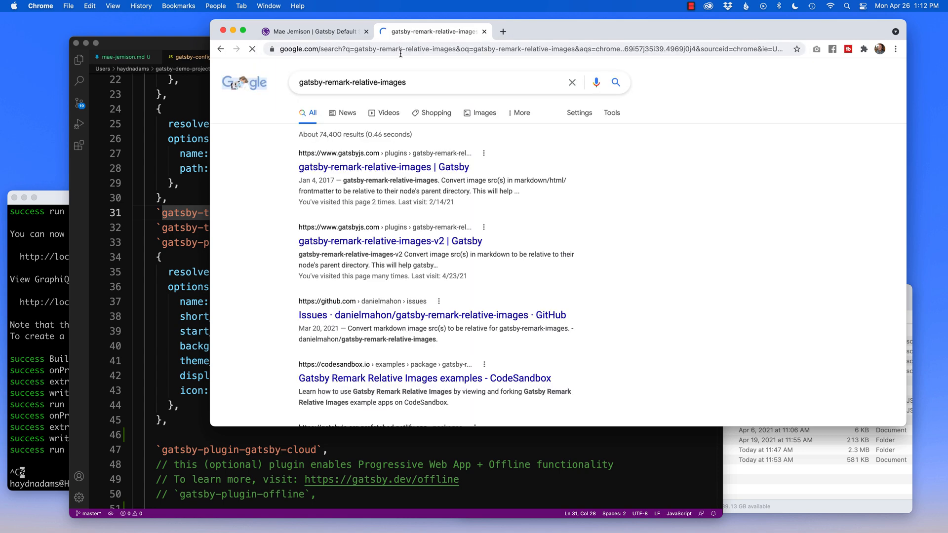
click(384, 167)
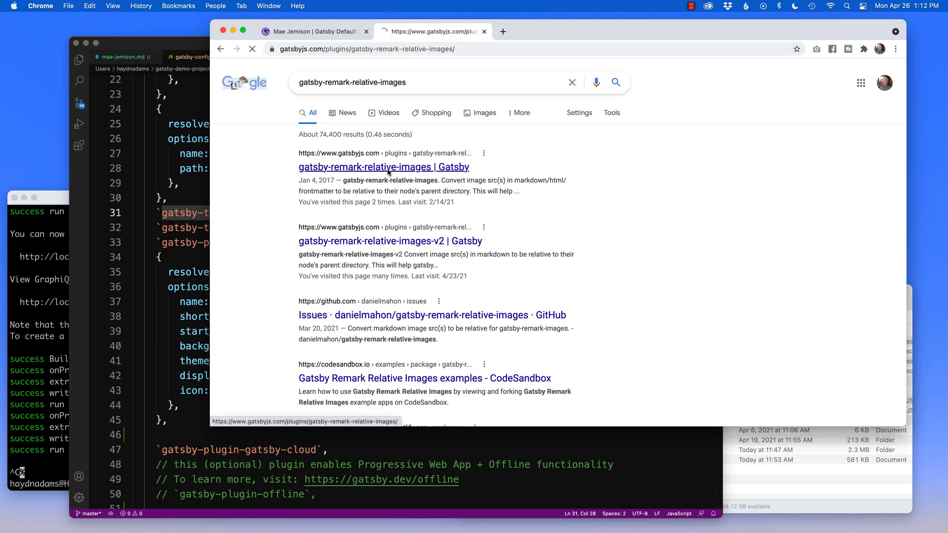
click(384, 167)
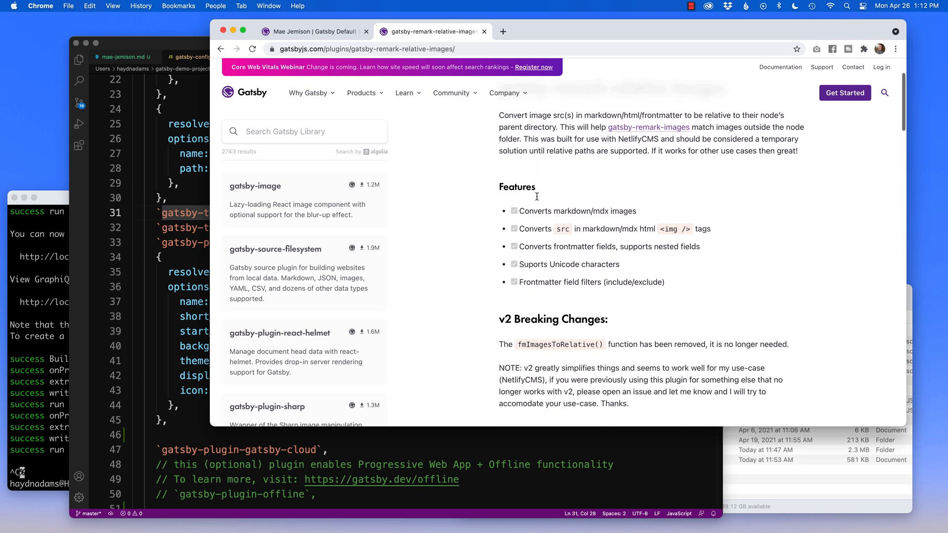
- Select the plugin's install commands in the Install section
scroll(down, 3)
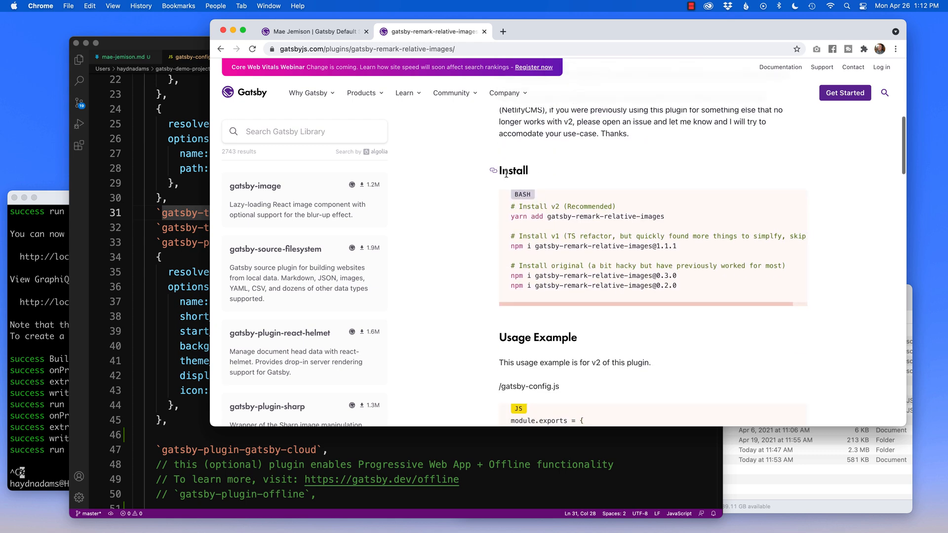
mouse_move(513, 222)
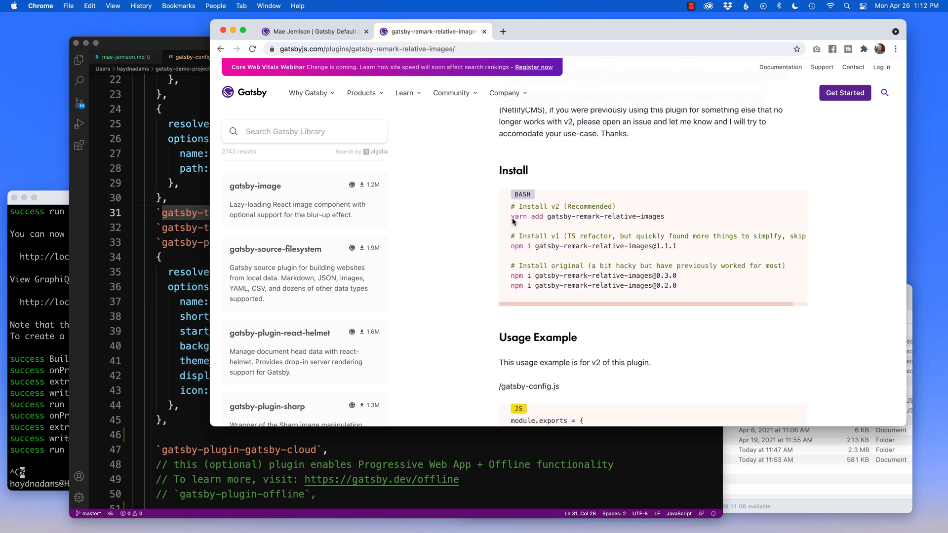
drag(513, 207, 675, 285)
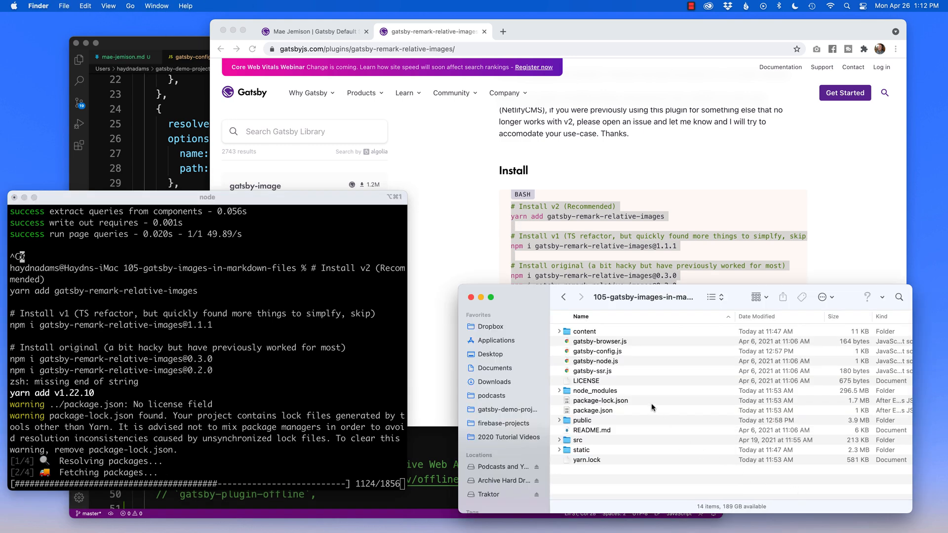
- Run the gatsby-remark-relative-images install and search the plugin library for gatsby-remark-images
click(600, 400)
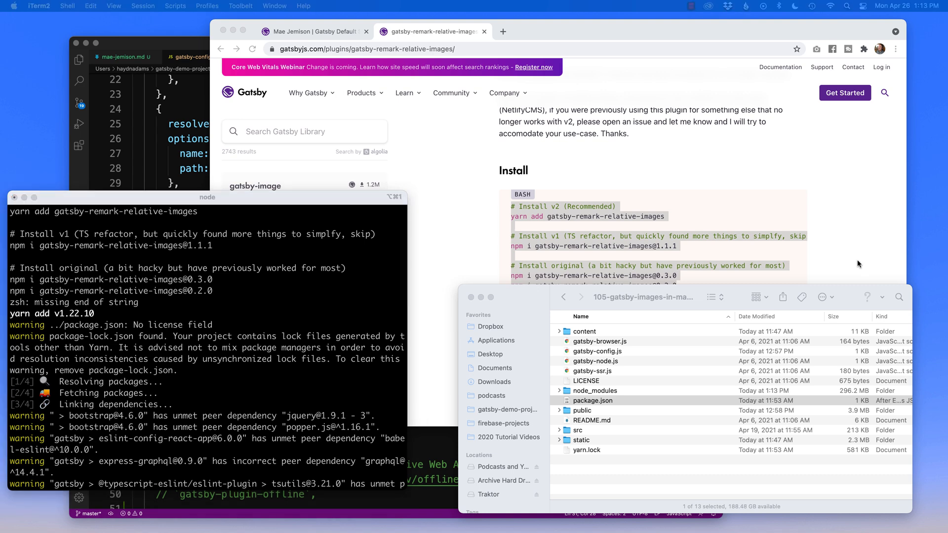
text(gatsby-remark-images)
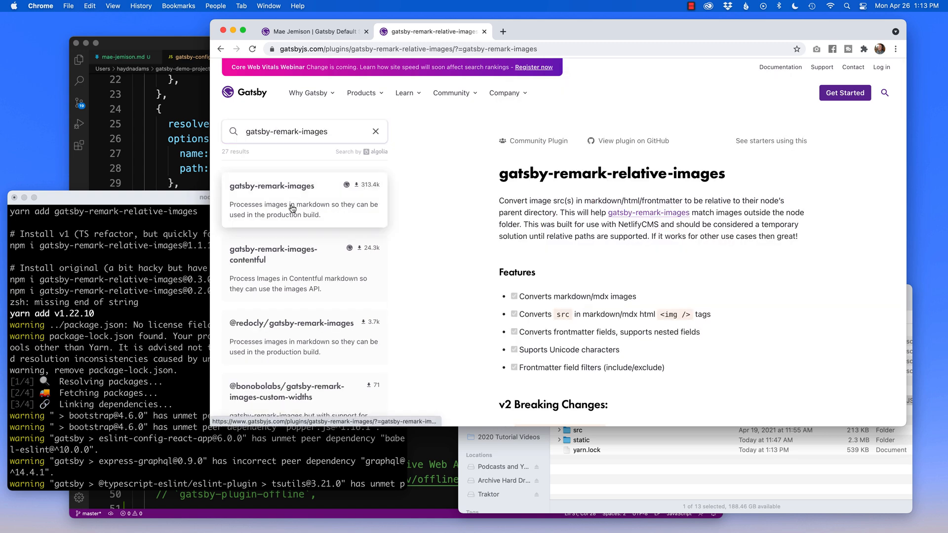
- Open the gatsby-remark-images plugin page and select its npm install command
click(272, 186)
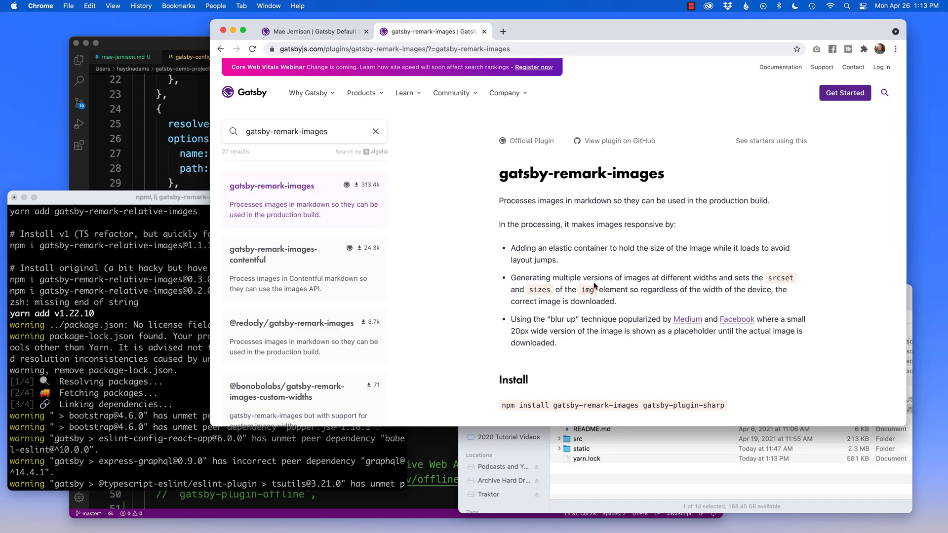
scroll(down, 3)
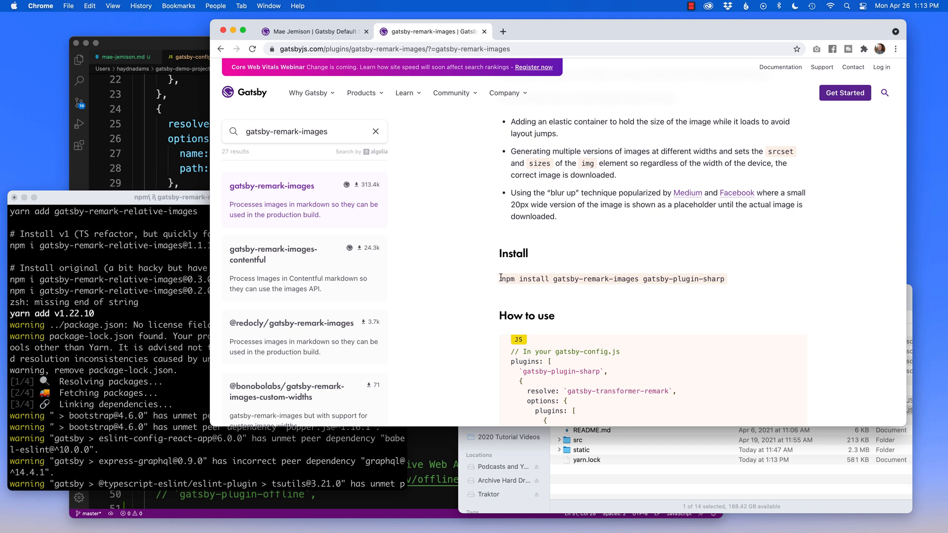
drag(501, 279, 724, 279)
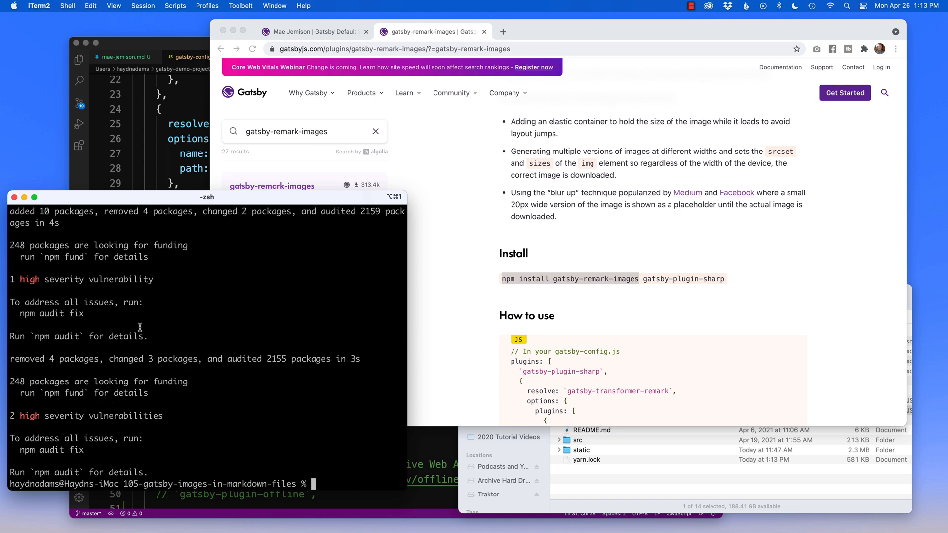
- Run npm install gatsby-remark-images in the terminal
text(npm install gatsby-remark-images)
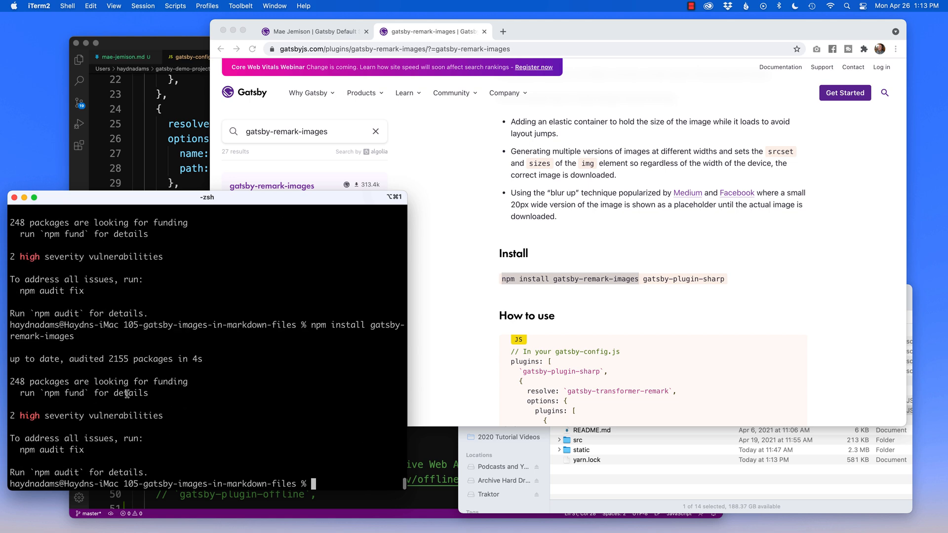
mouse_move(148, 448)
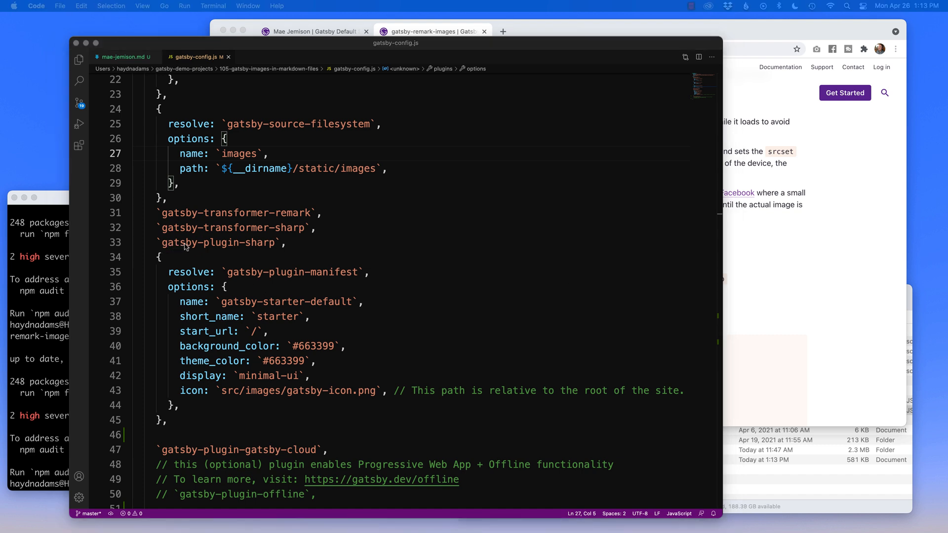
- Start a new plugin entry resolving to `gatsby-transformer-remark` after gatsby-plugin-sharp
click(290, 243)
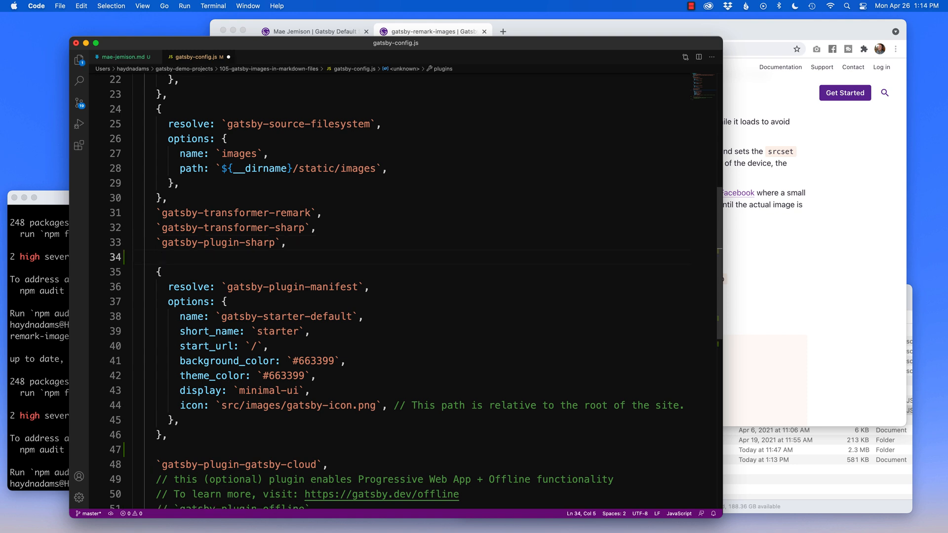
text({)
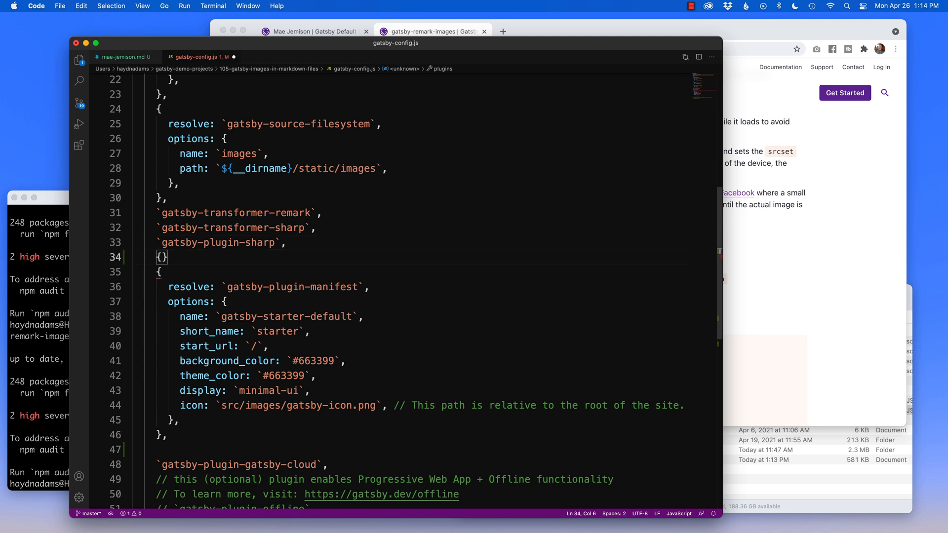
text(re)
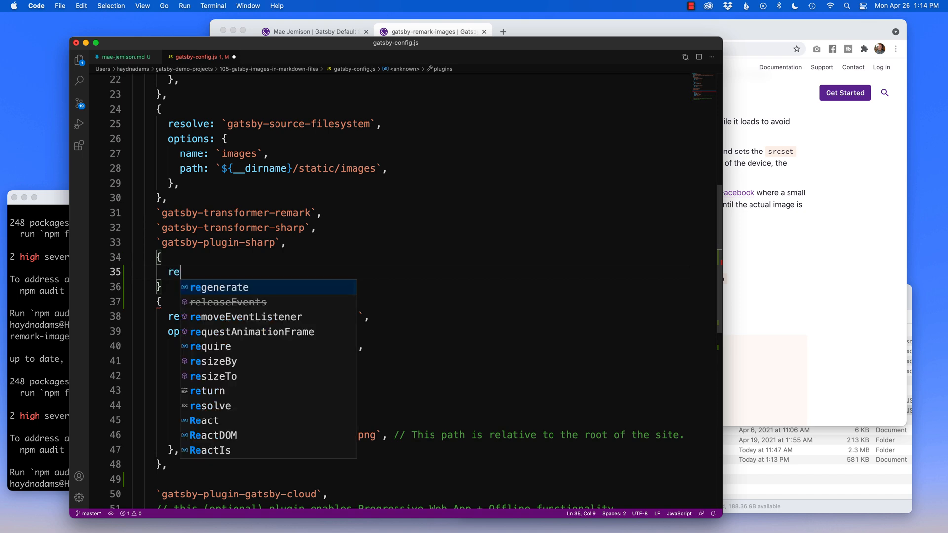
text(s)
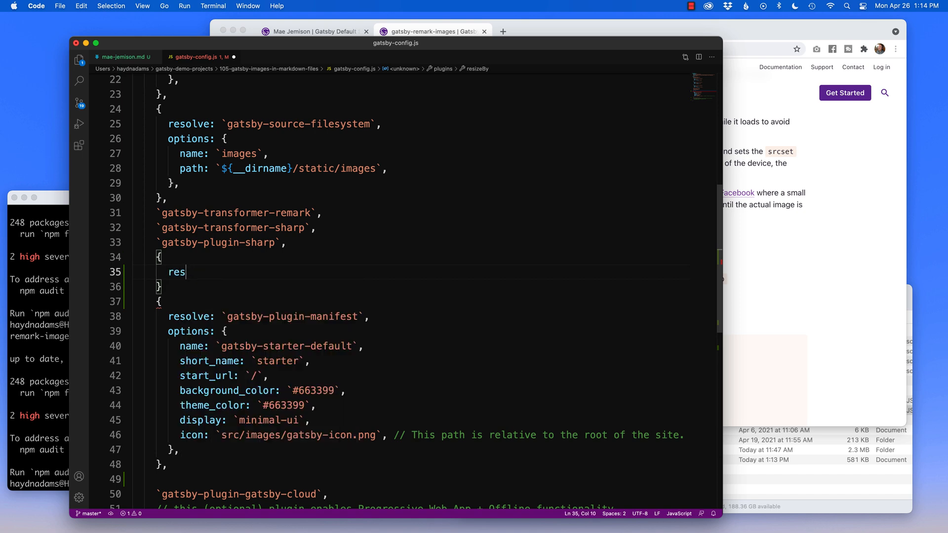
text(olve:)
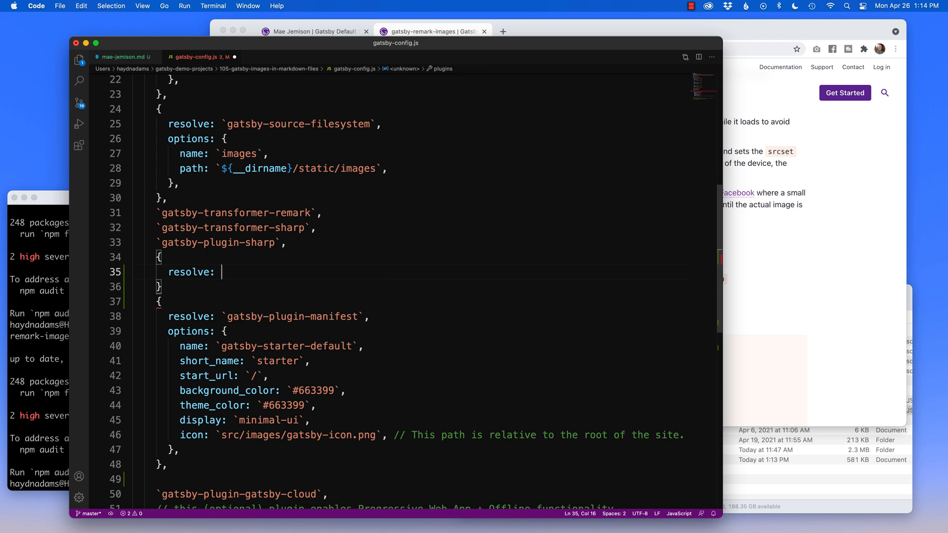
text(`gatsby)
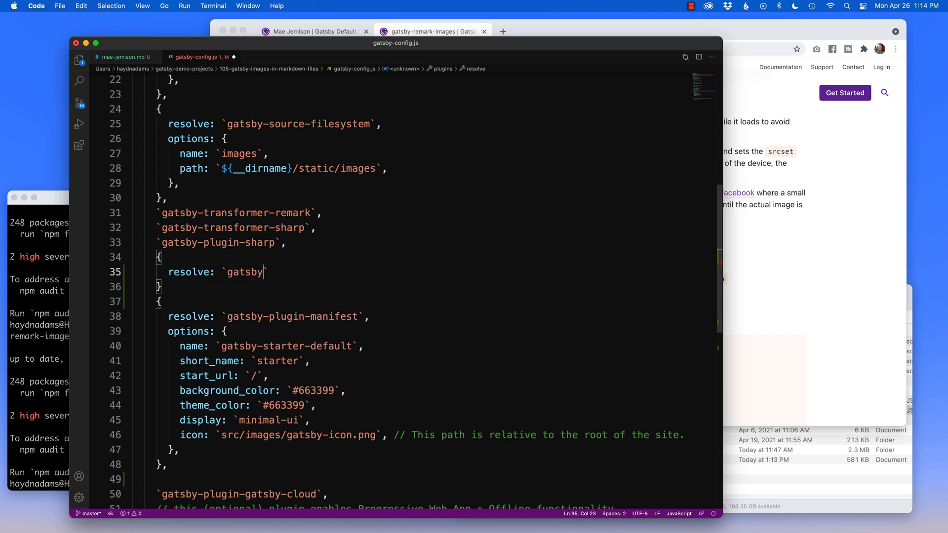
text(-transformer-remark)
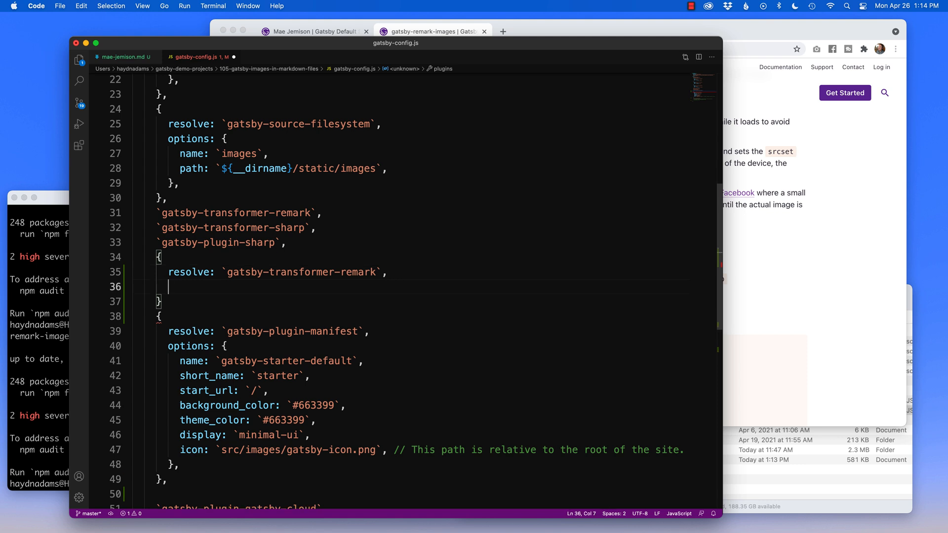
- Give the entry an options object with an empty plugins: [] array
text(optiona)
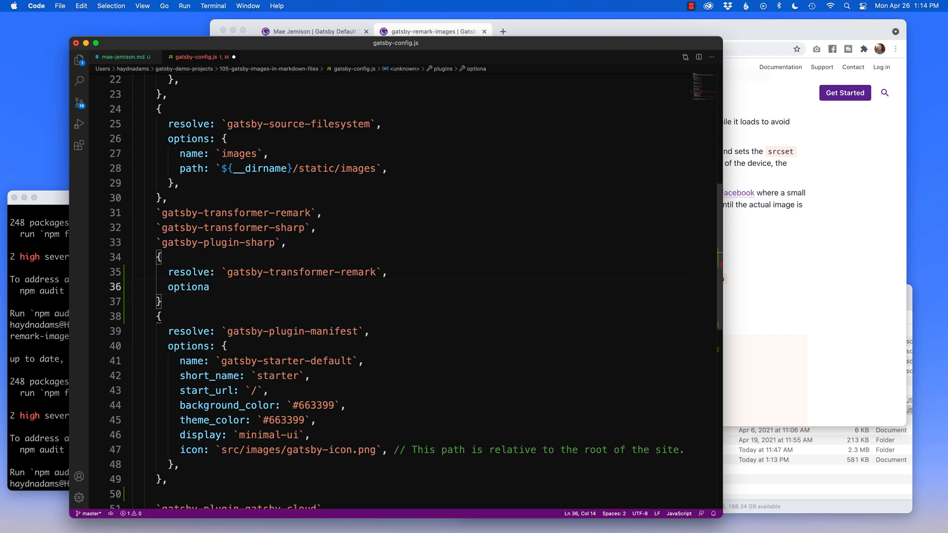
key(Backspace)
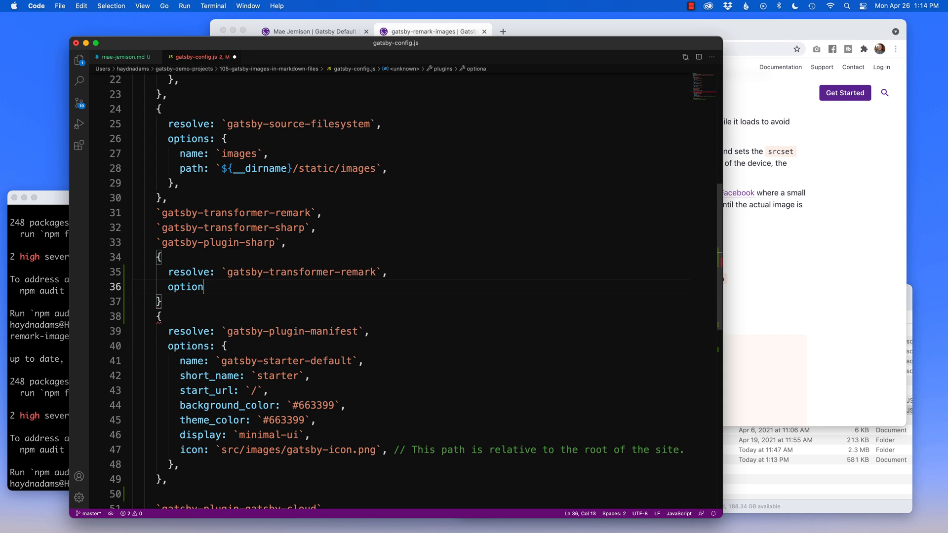
text(s)
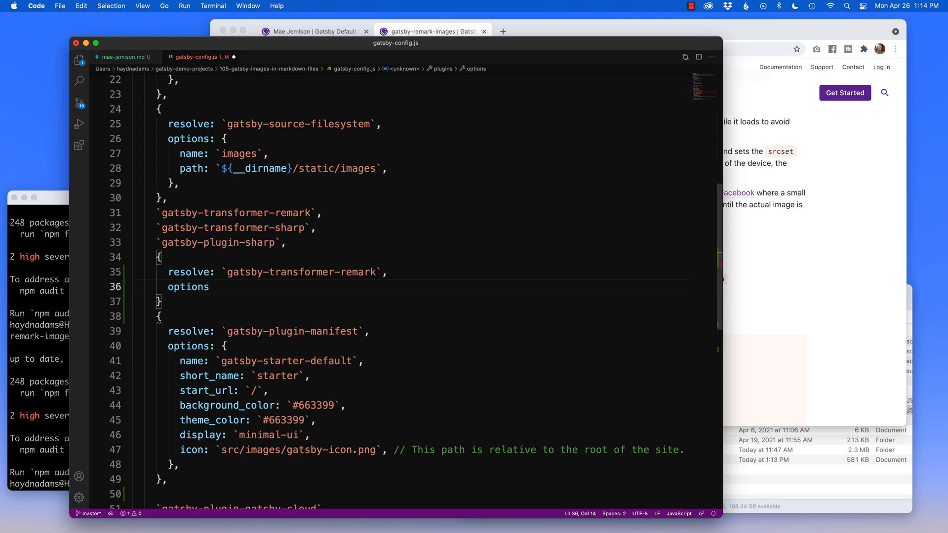
text(: {)
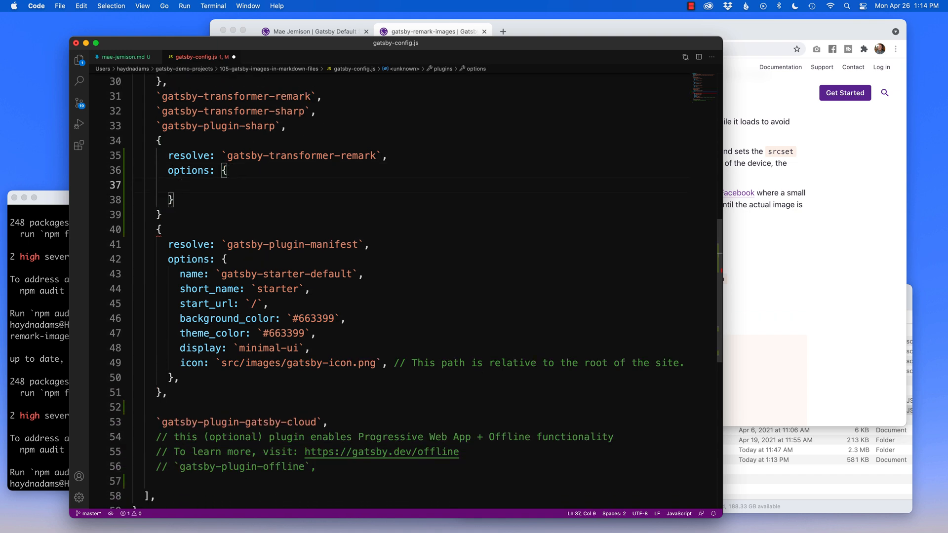
text(pl)
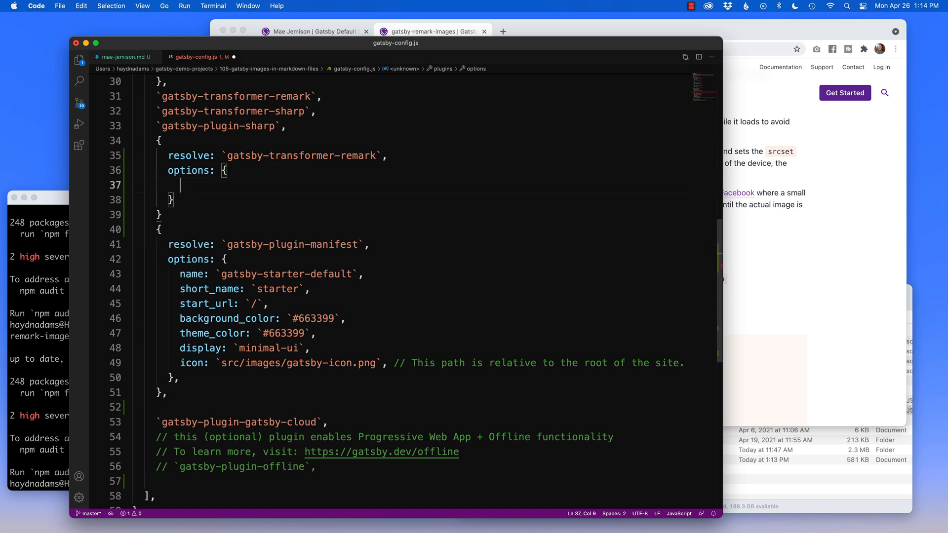
text(plugins)
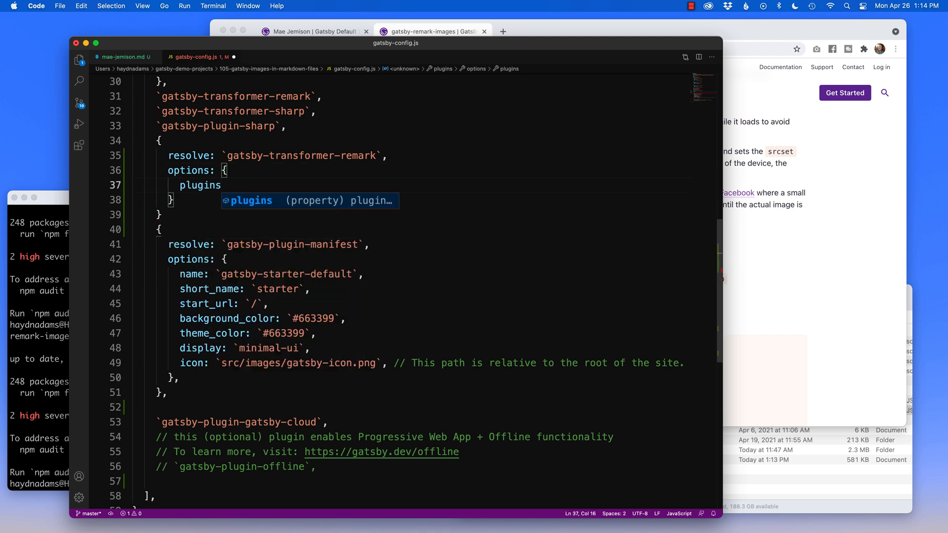
text(:)
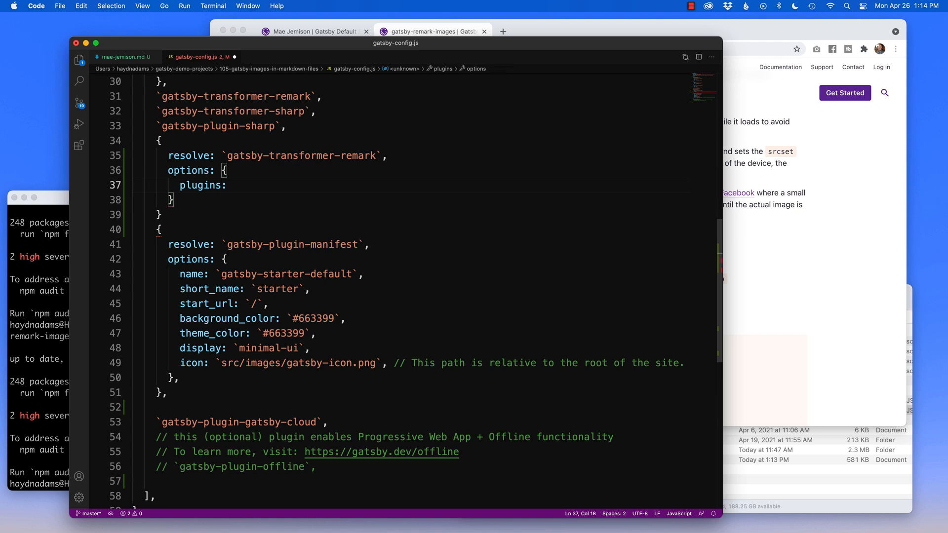
text([])
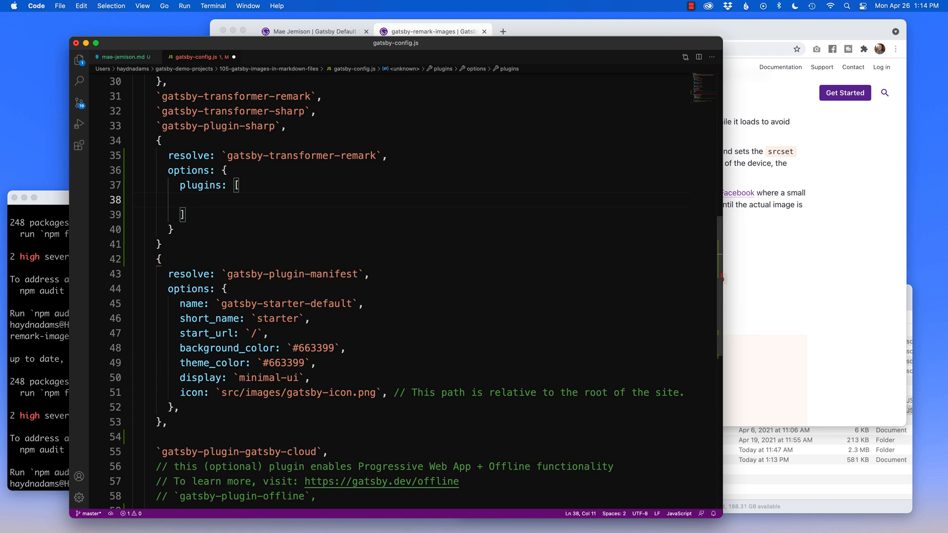
- Add `gatsby-remark-relative-images` as an entry inside the empty remark plugins list
click(179, 244)
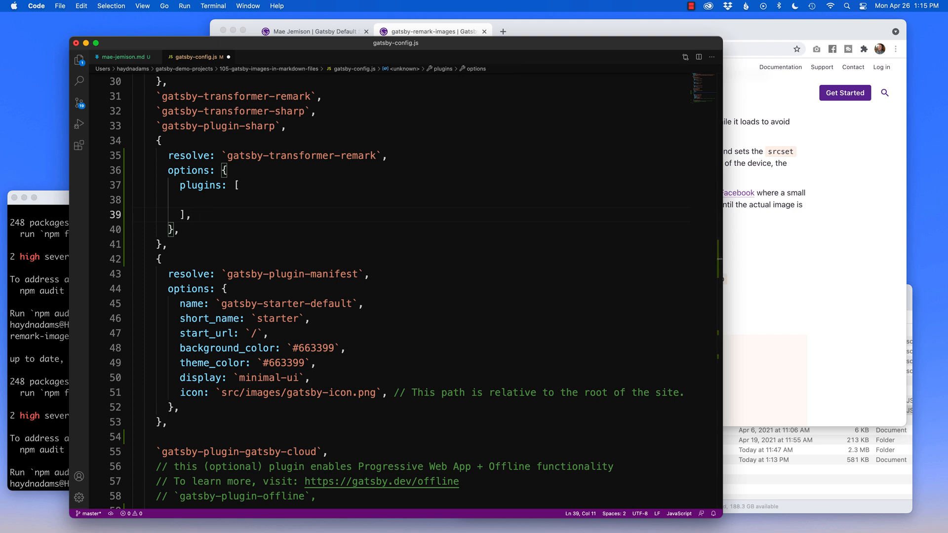
click(252, 200)
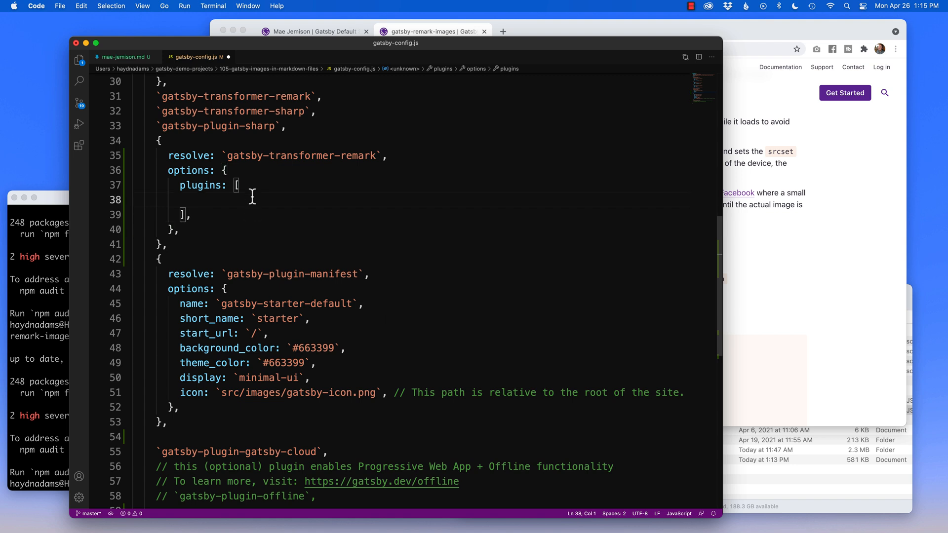
click(240, 199)
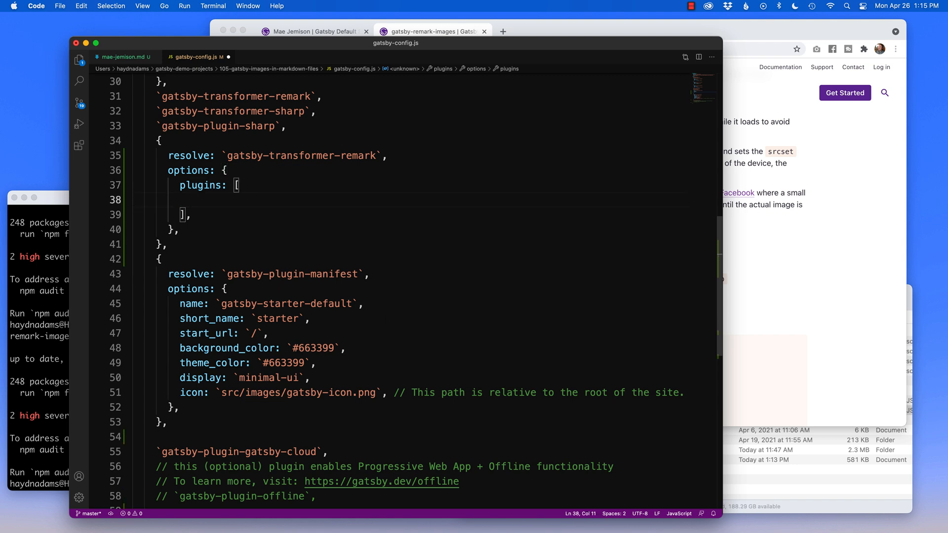
text(`)
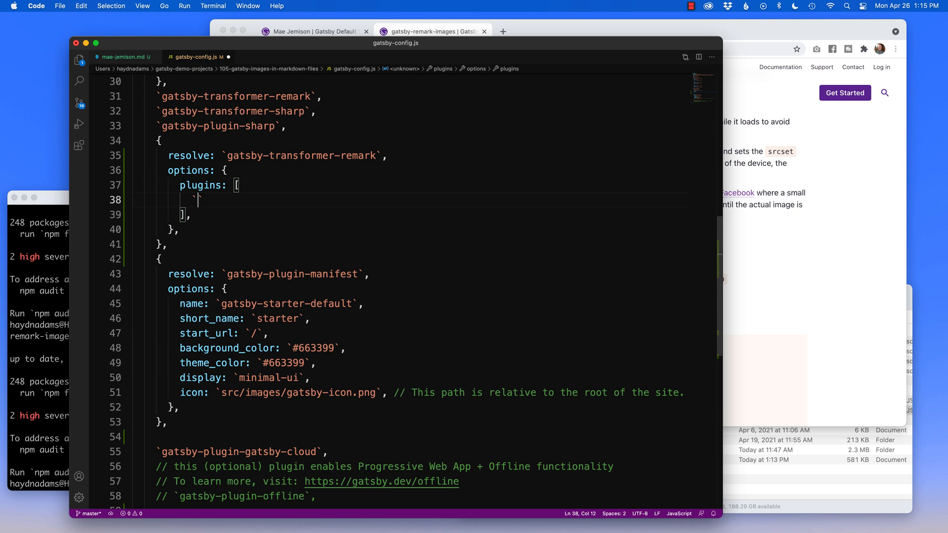
text(gatsby-remark-relat)
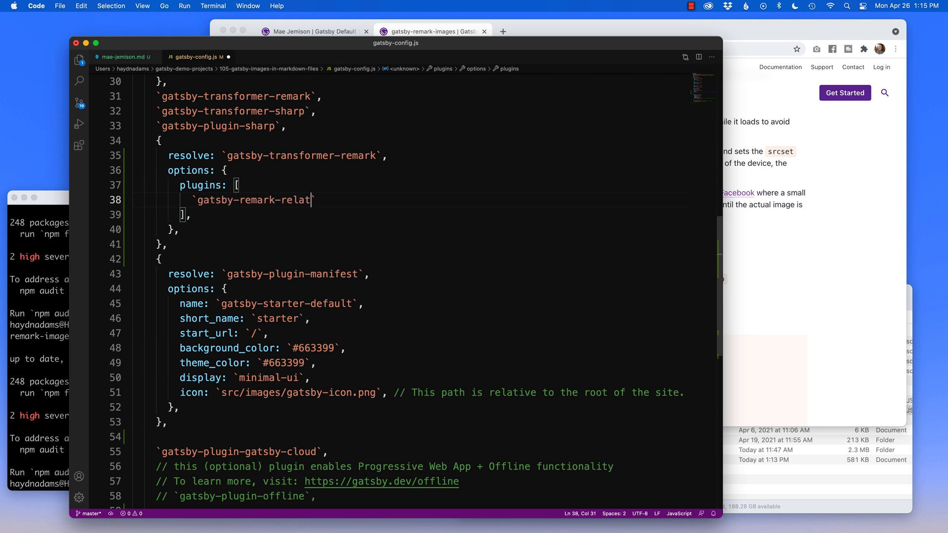
text(ive-image)
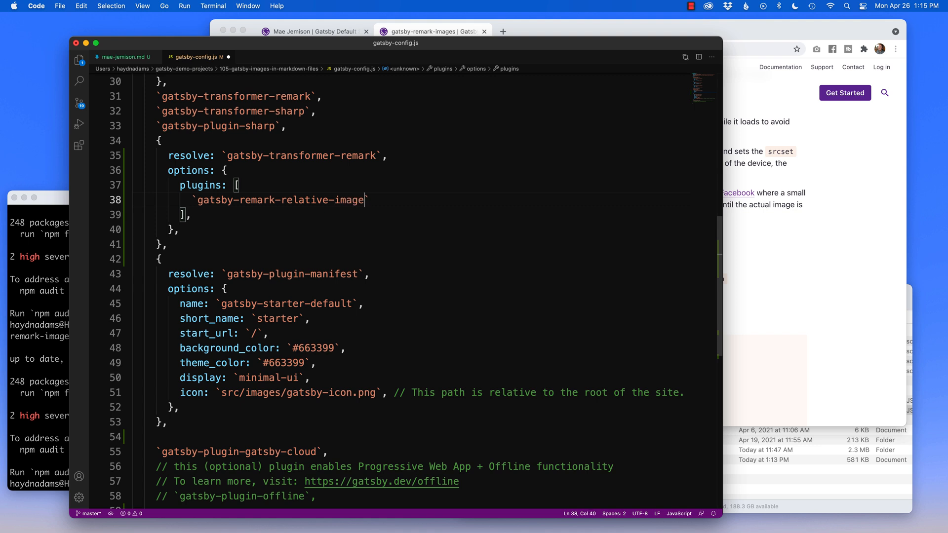
text(s)
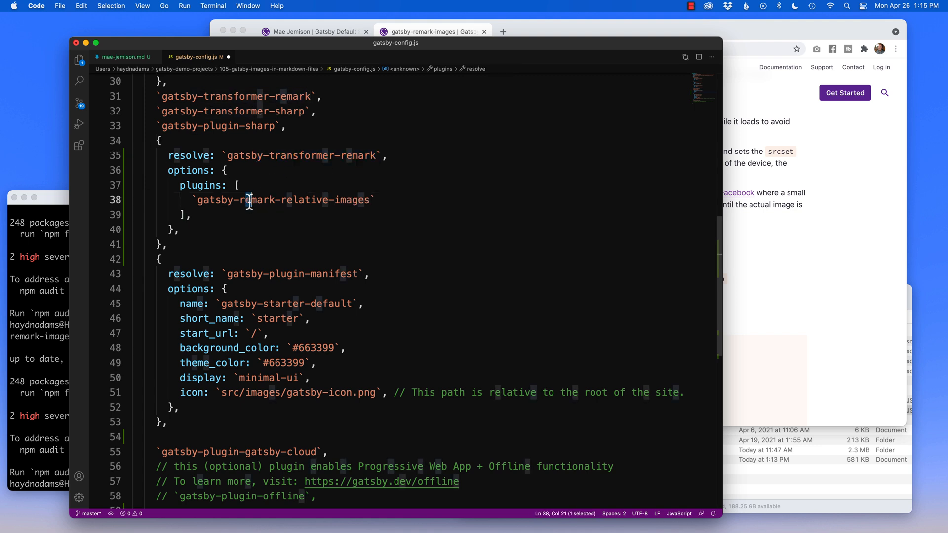
- Follow the entry with an empty options: {} object and a trailing comma
click(379, 200)
text(,)
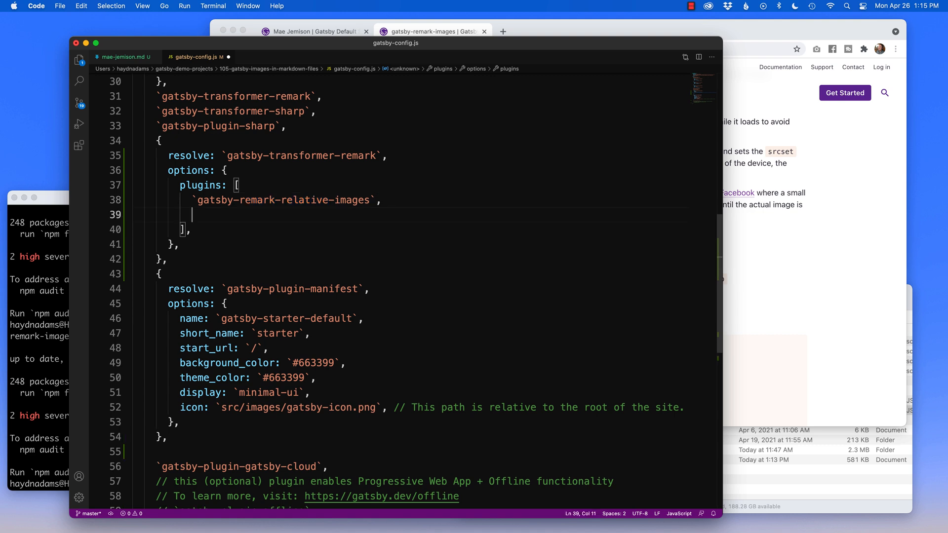
text(o)
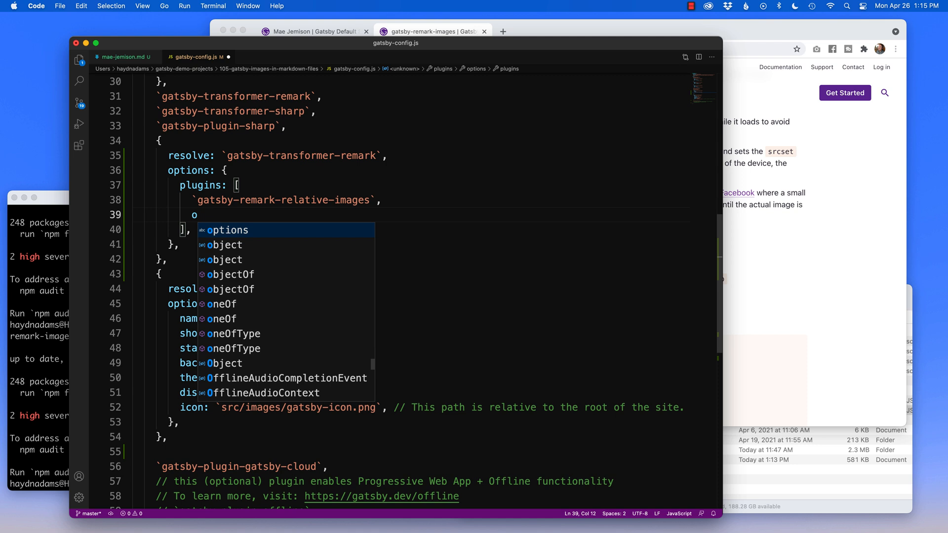
text(ptions)
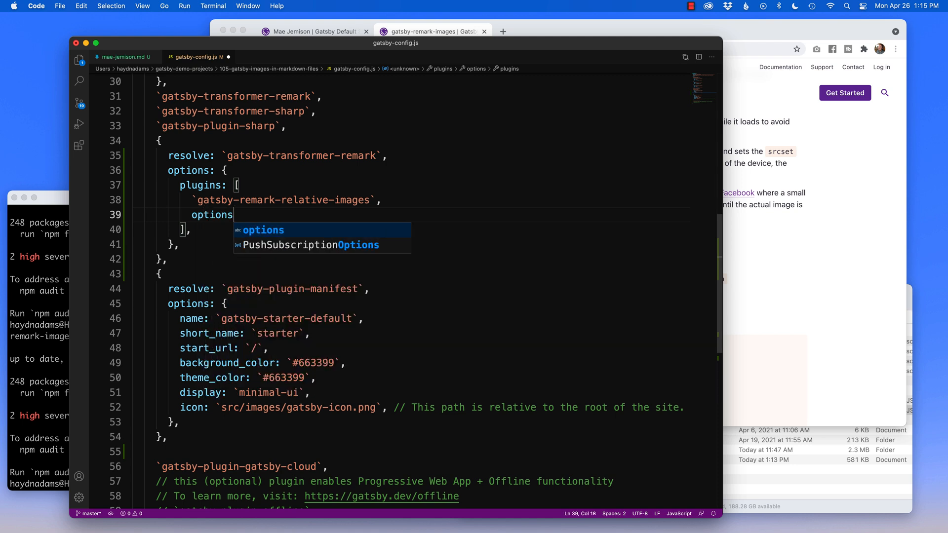
text(:)
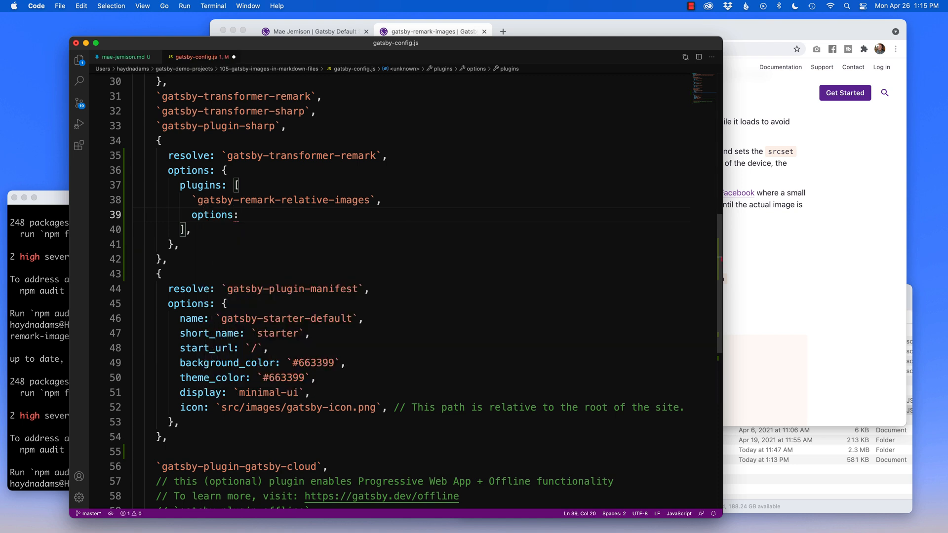
text({})
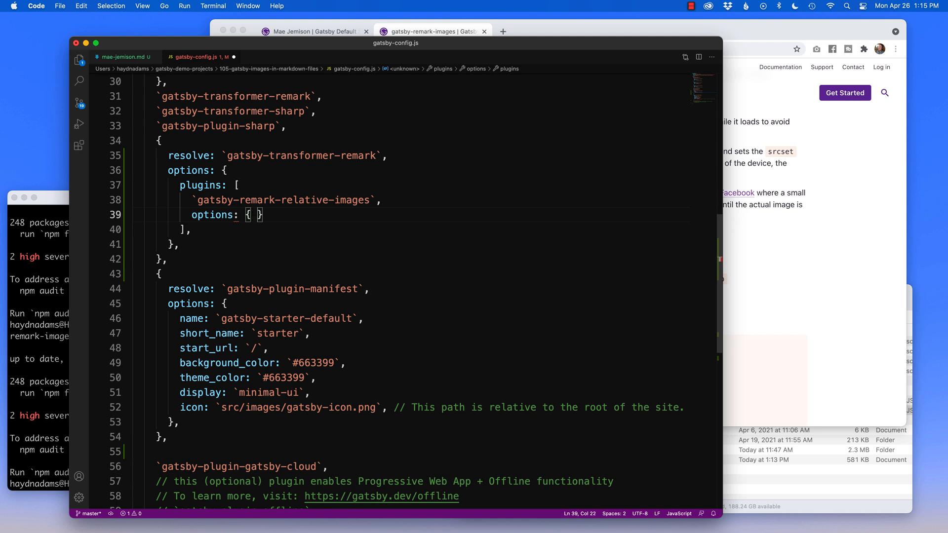
text(,)
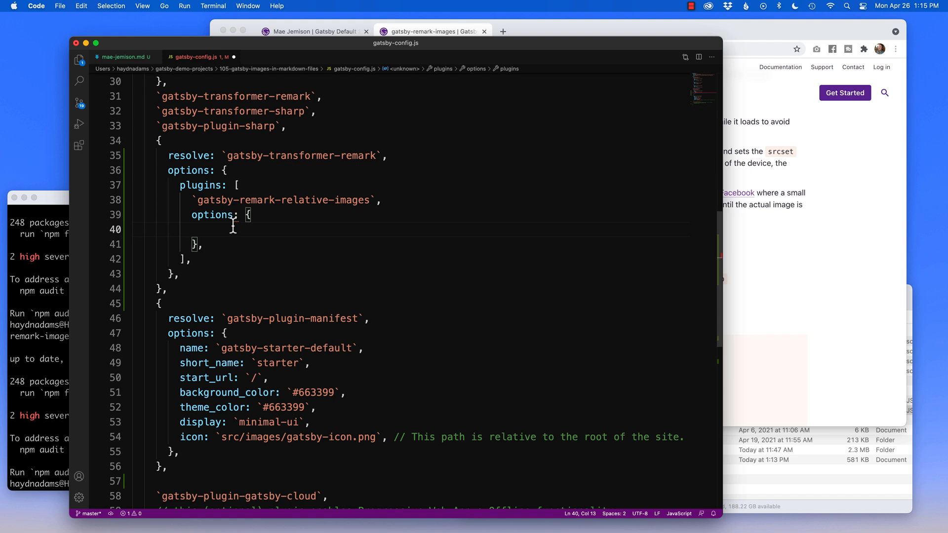
mouse_move(210, 250)
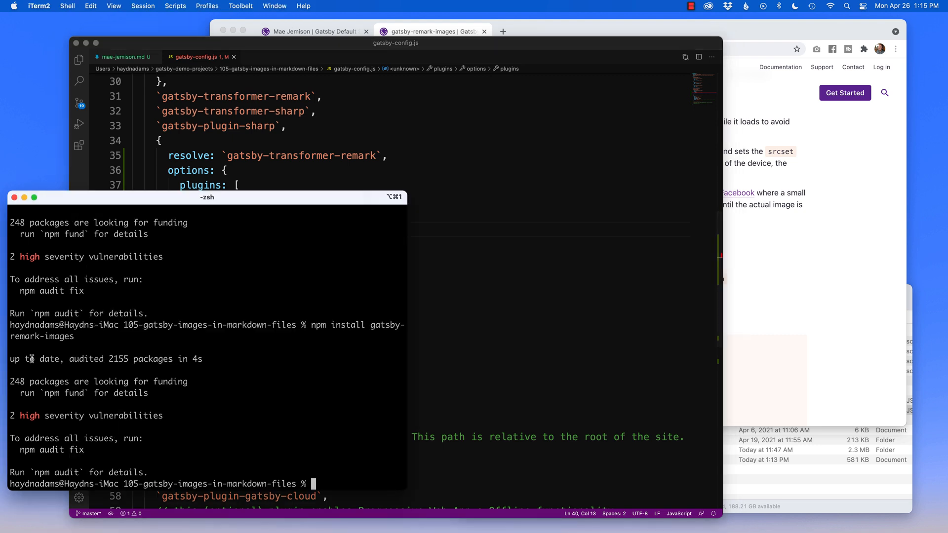
- Enter gatsby develop at the project prompt to start the development server
text(gatsby develop)
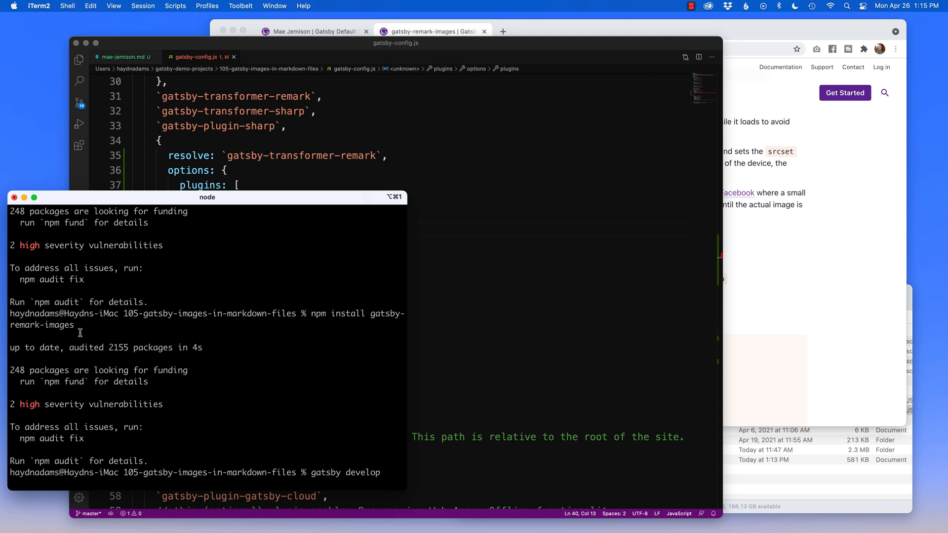
mouse_move(198, 348)
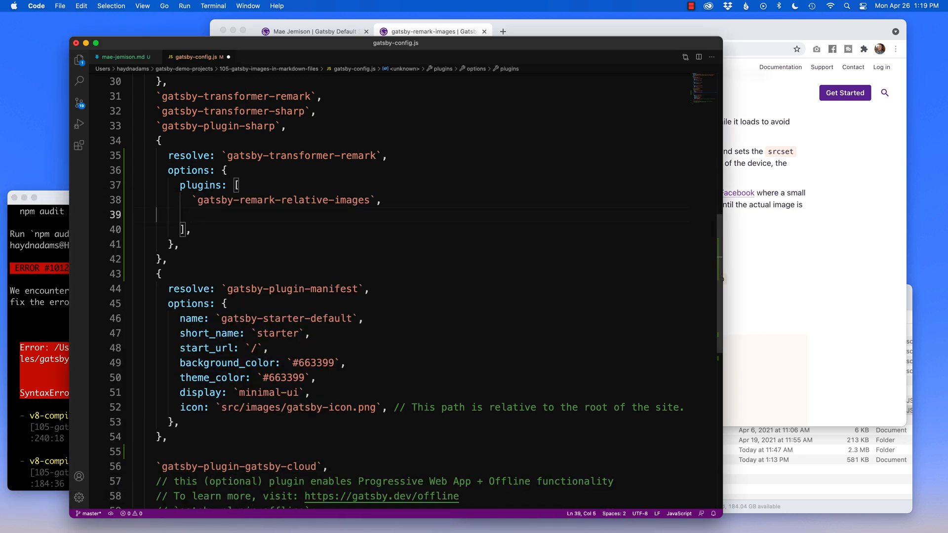
- Replace the stray line with a plugin object resolving `gatsby-remark-images` and begin its options key
key(Backspace)
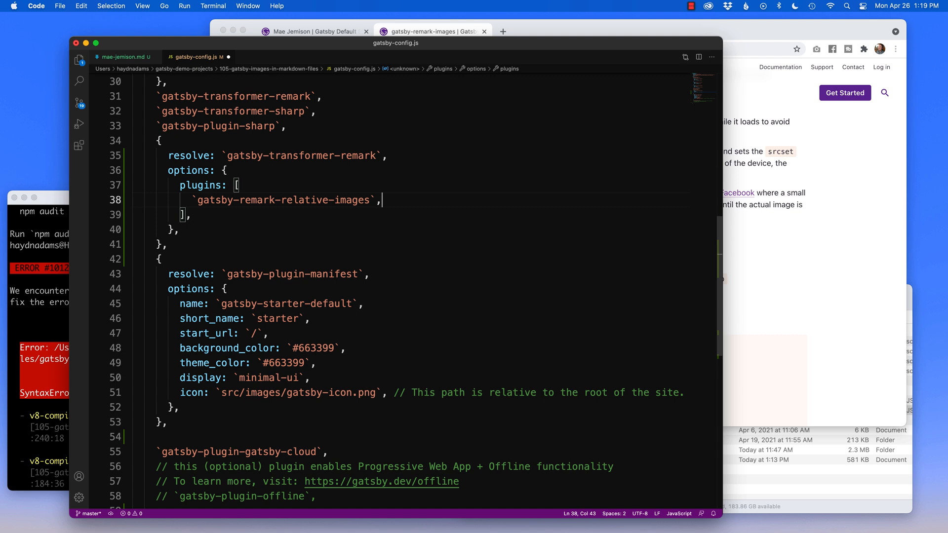
mouse_move(319, 205)
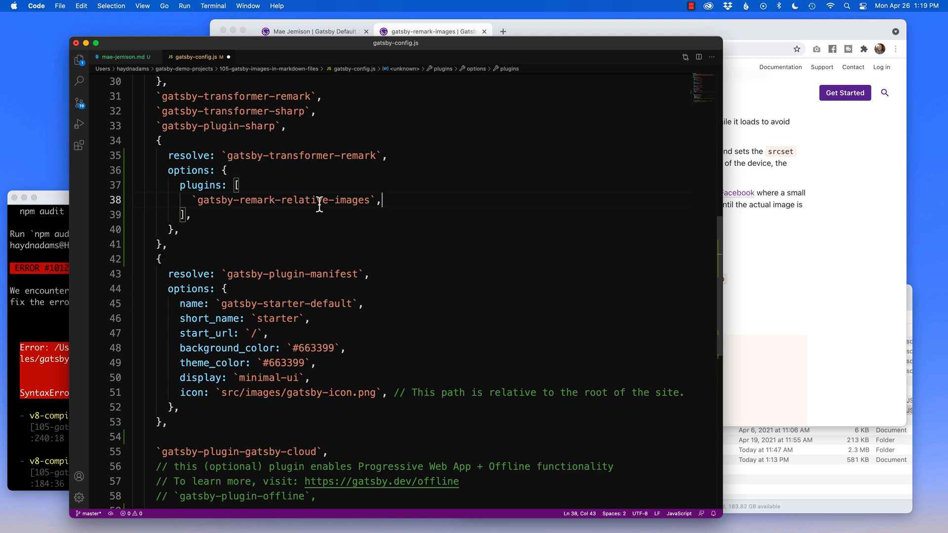
text({)
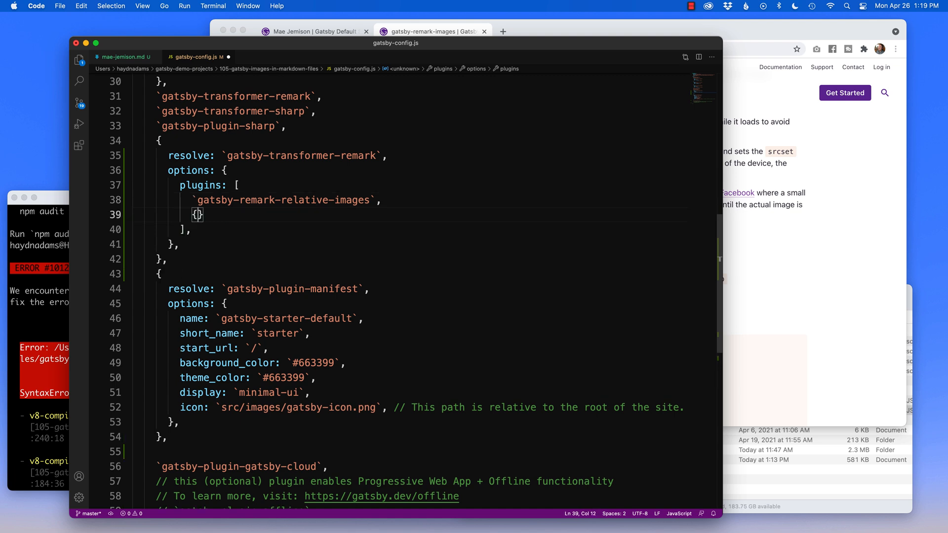
text(,)
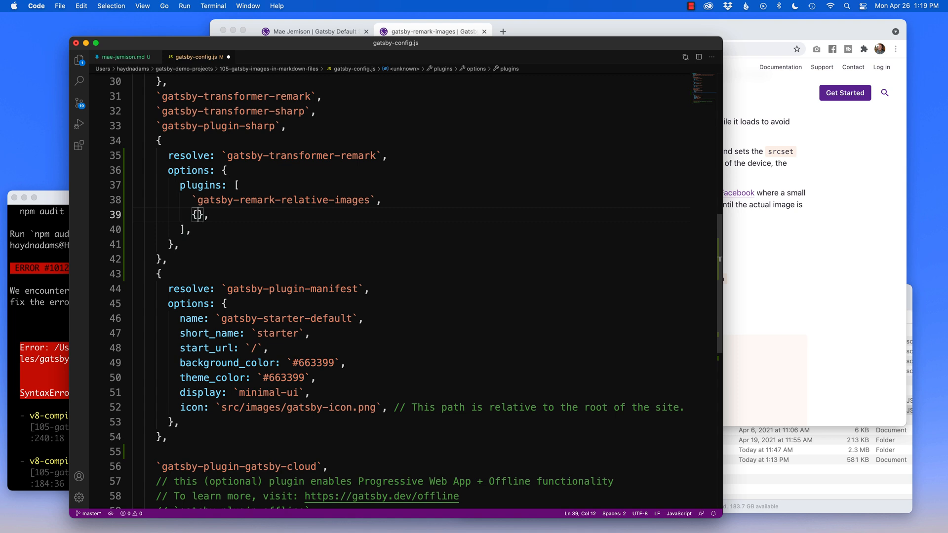
text(re)
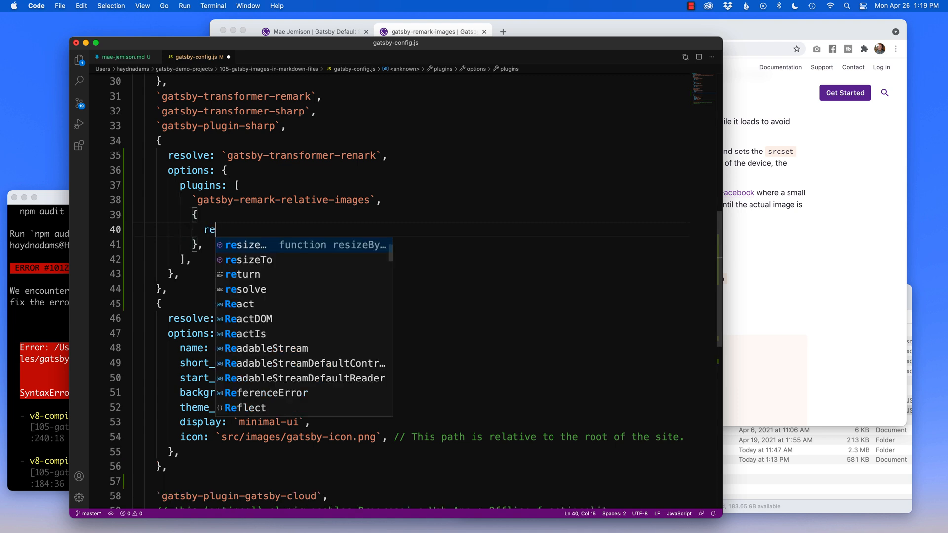
key(Down)
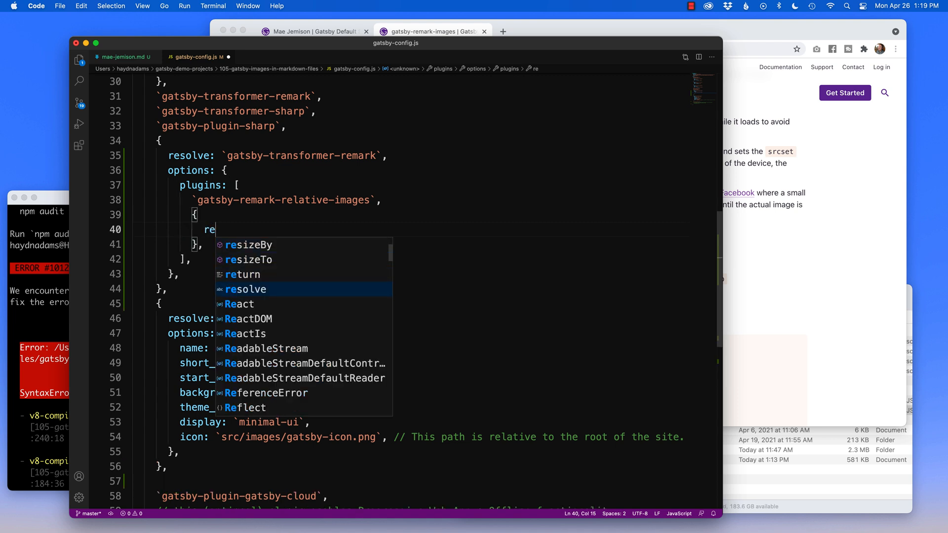
text(solve:)
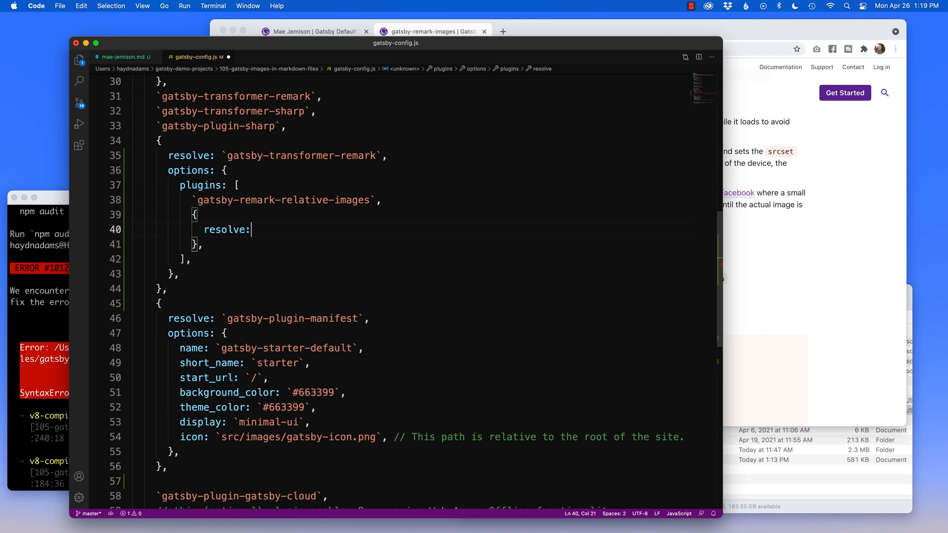
text(`gat`)
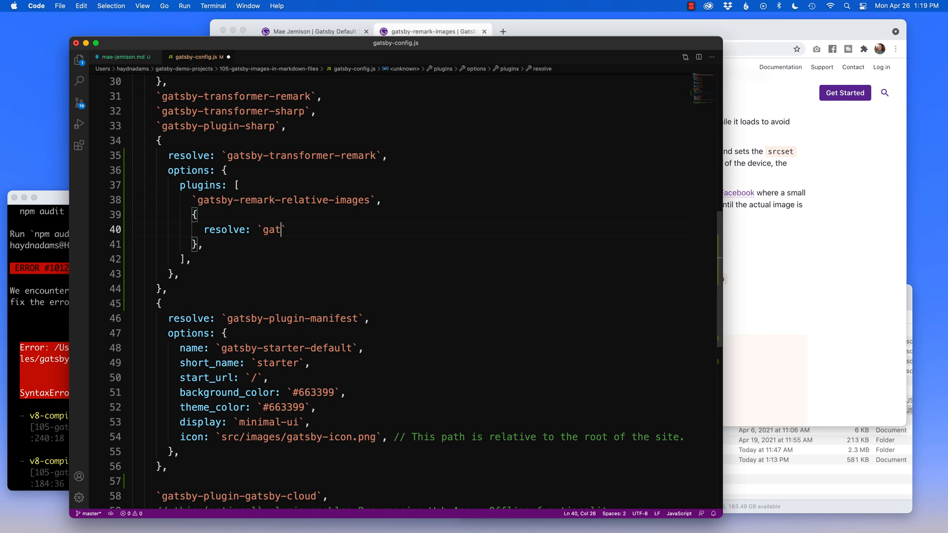
text(sby-re)
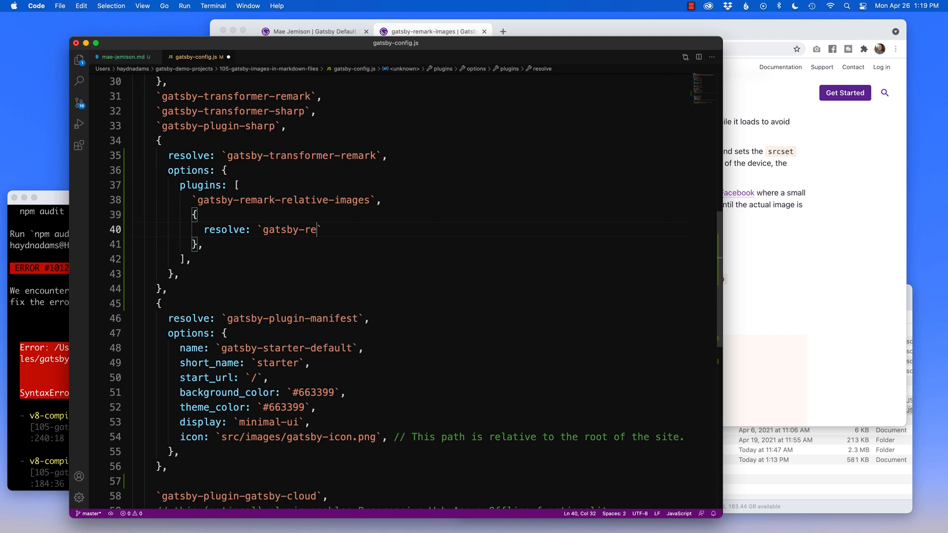
text(mark-images)
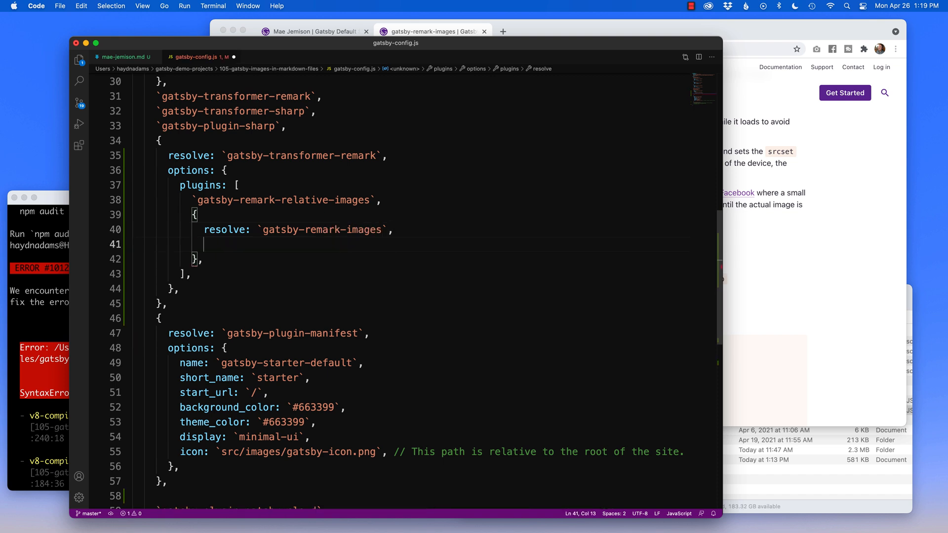
text(option)
text(gatsby develop)
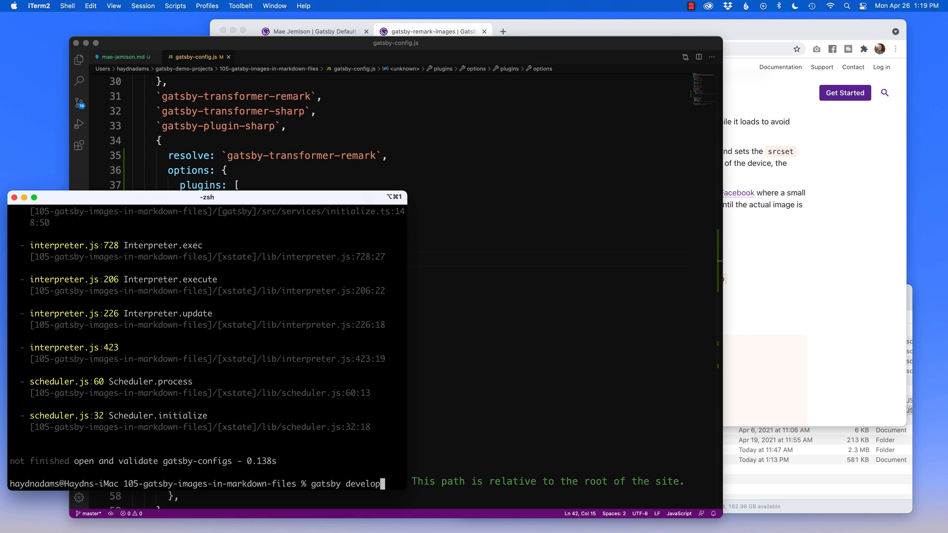
- Rerun gatsby develop and watch the development bundle build successfully
key(enter)
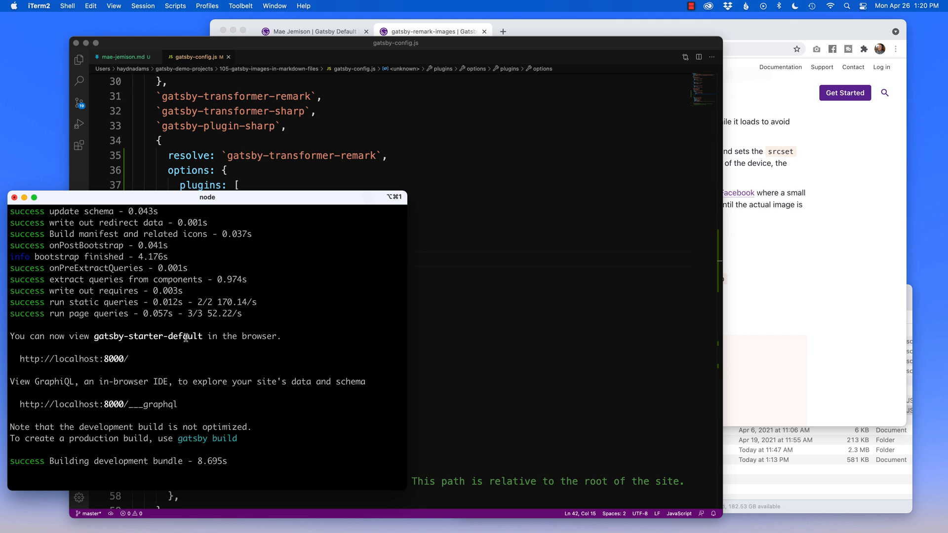
scroll(down, 3)
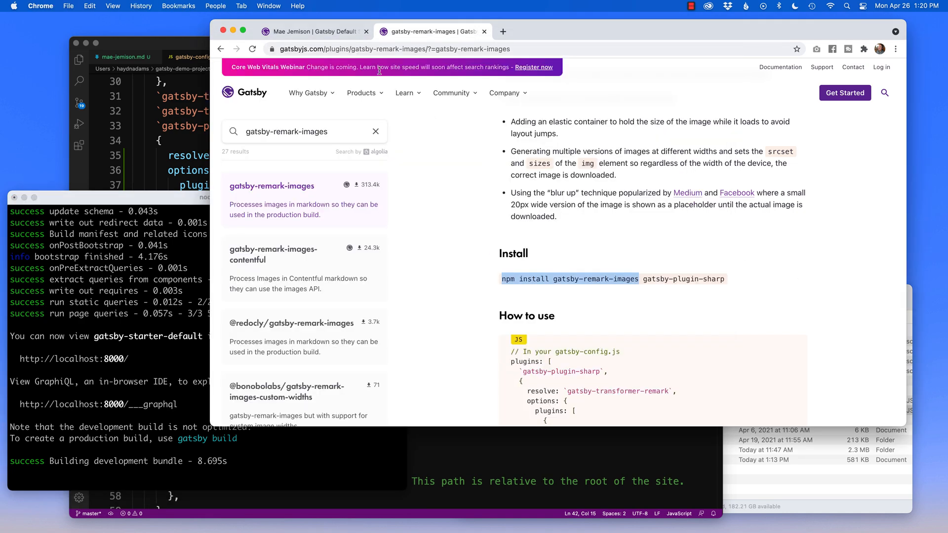
- View the in-space photo on the local Mae Jemison page and check the site images folder in Finder
click(311, 30)
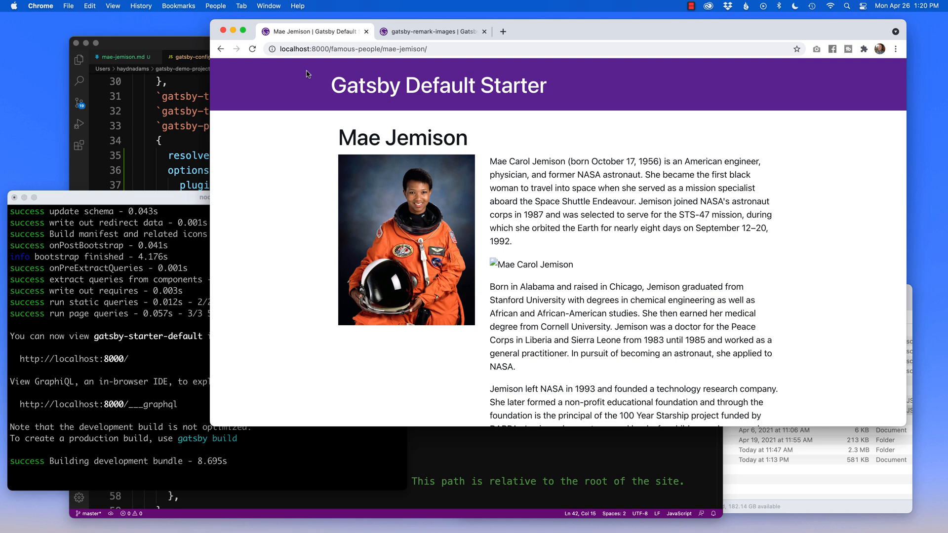
scroll(down, 3)
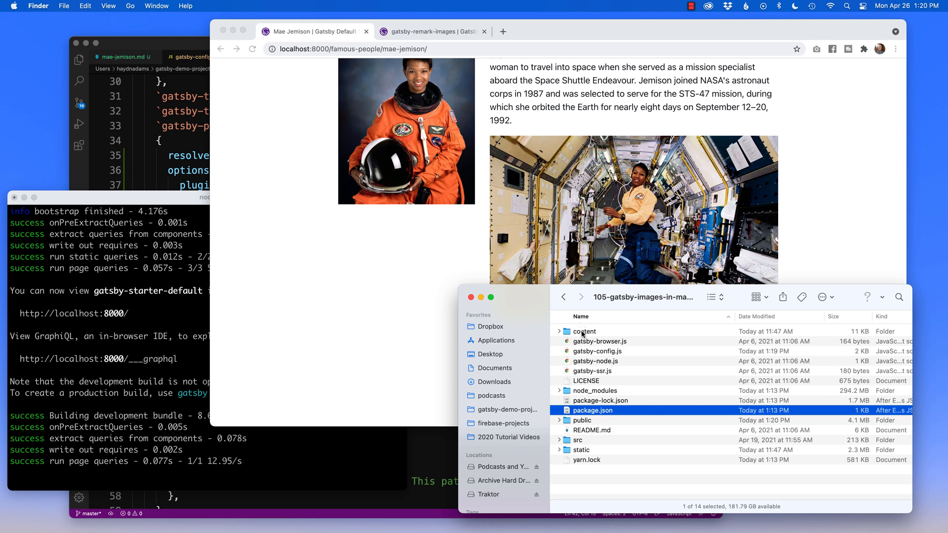
double_click(583, 331)
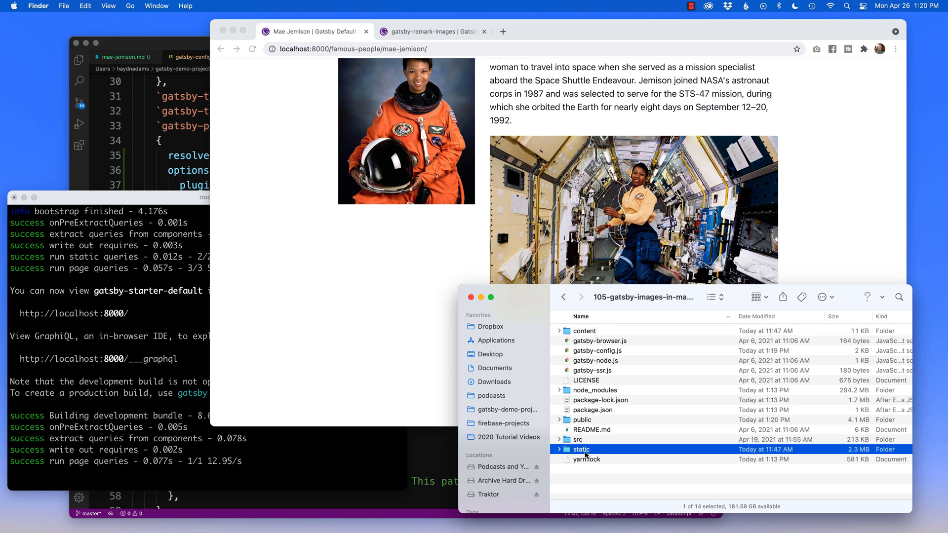
double_click(580, 449)
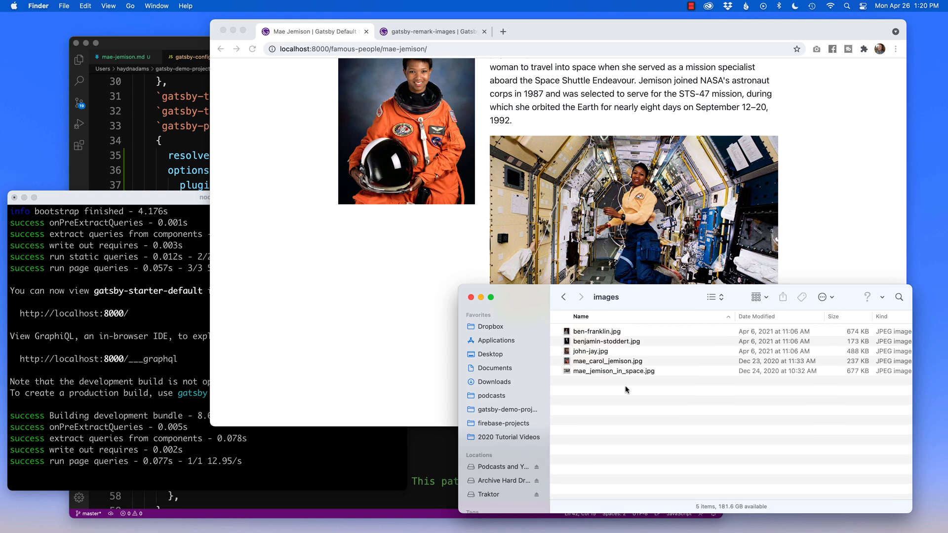
click(563, 297)
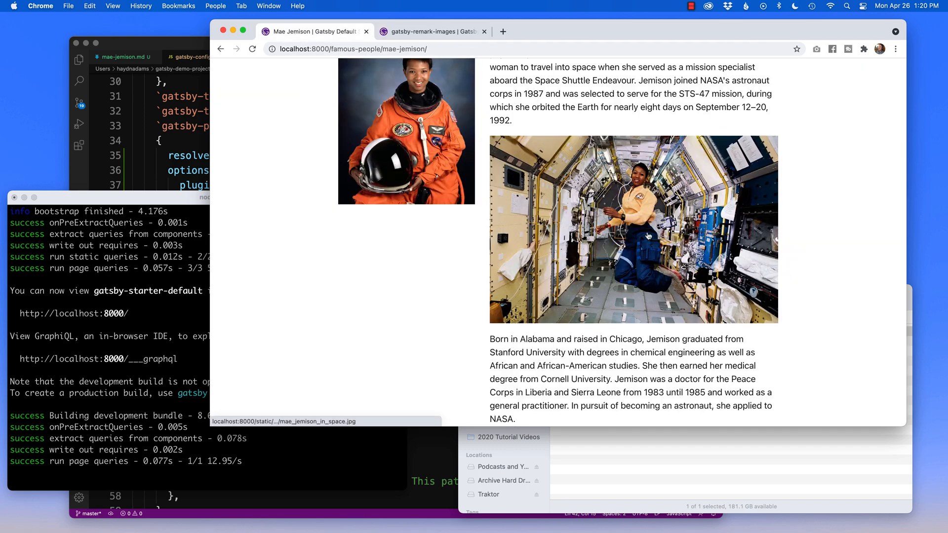
mouse_move(647, 236)
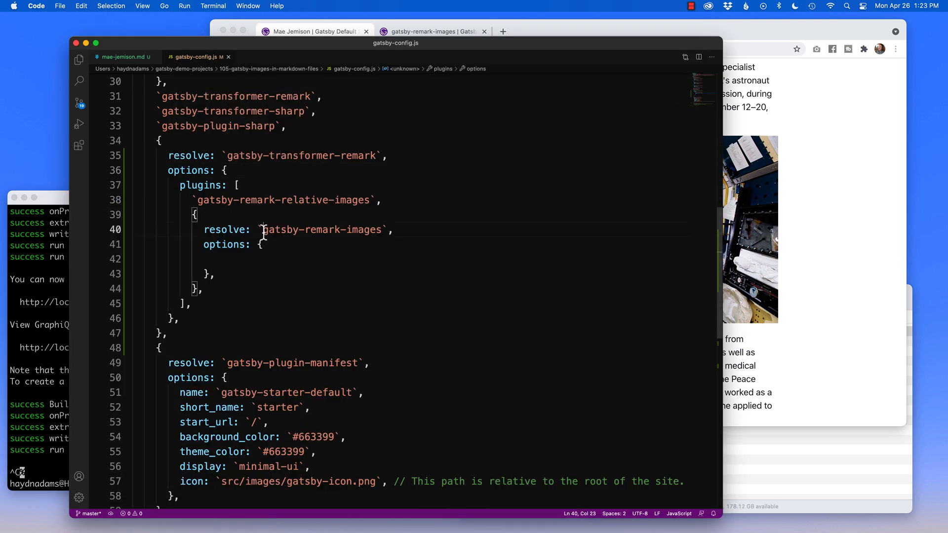
- Locate linkImagesToOriginal and its default in the gatsby-remark-images Options table
double_click(320, 229)
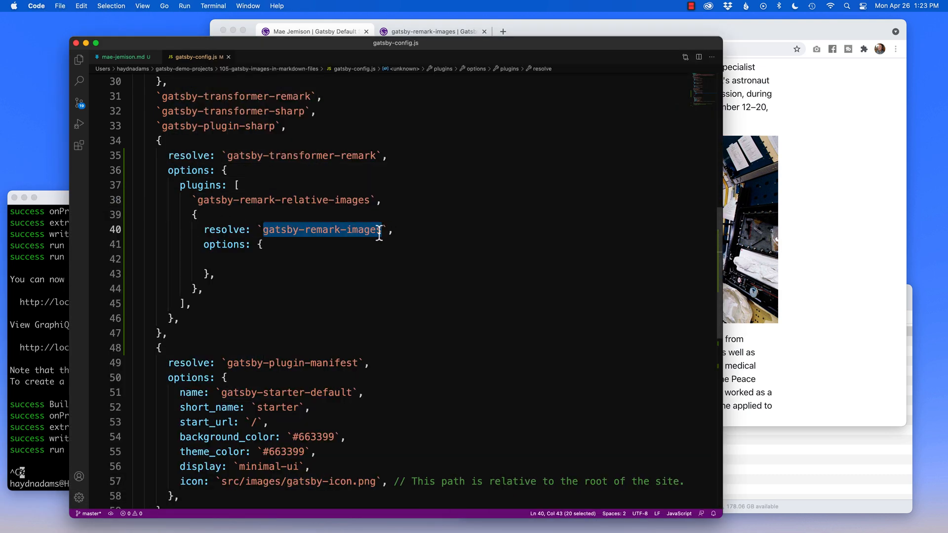
mouse_move(794, 130)
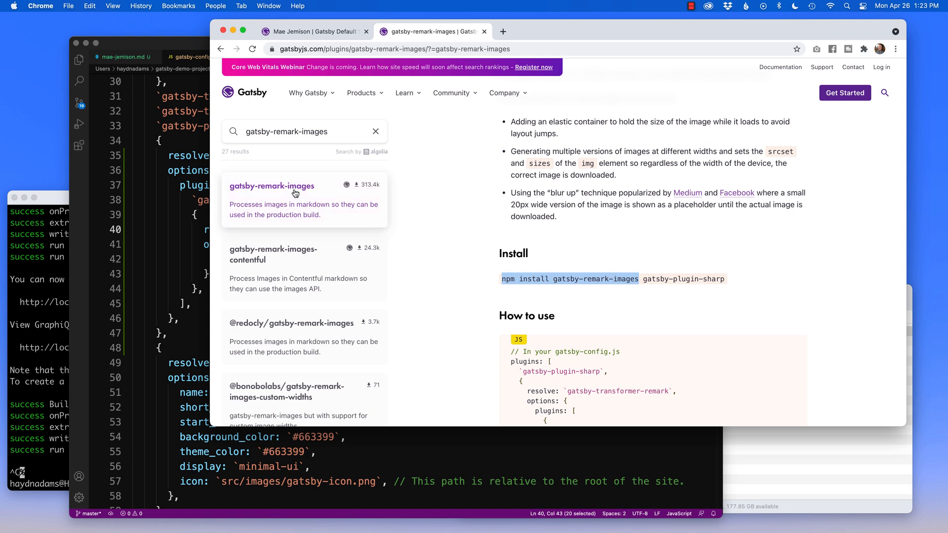
scroll(down, 3)
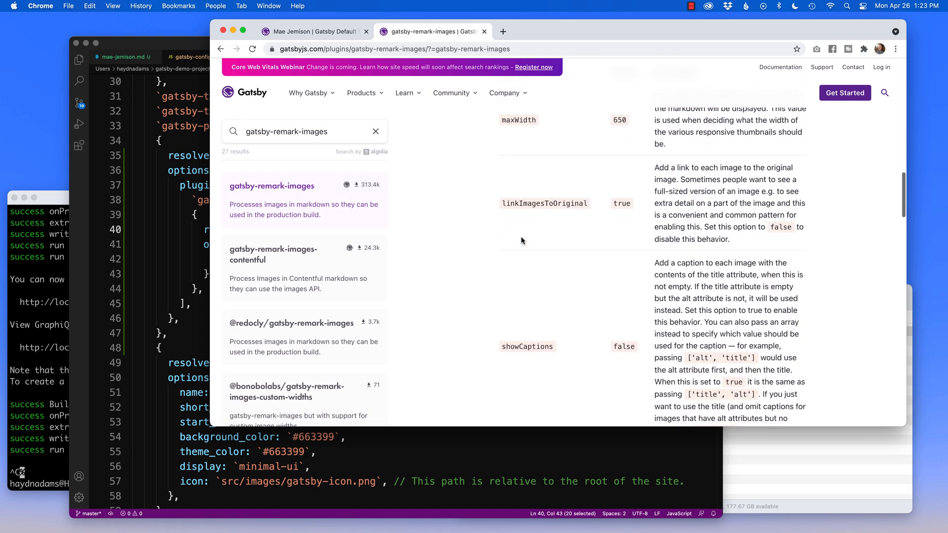
mouse_move(580, 204)
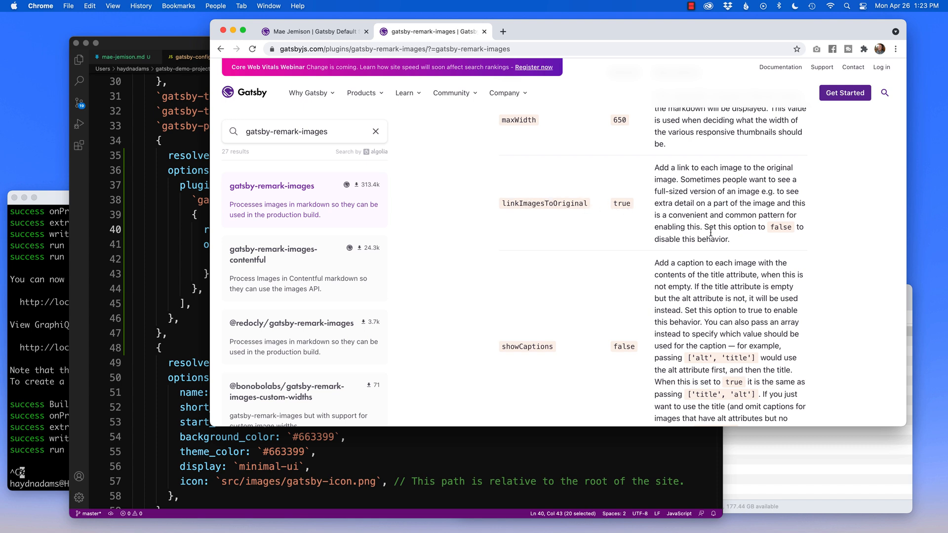
double_click(543, 203)
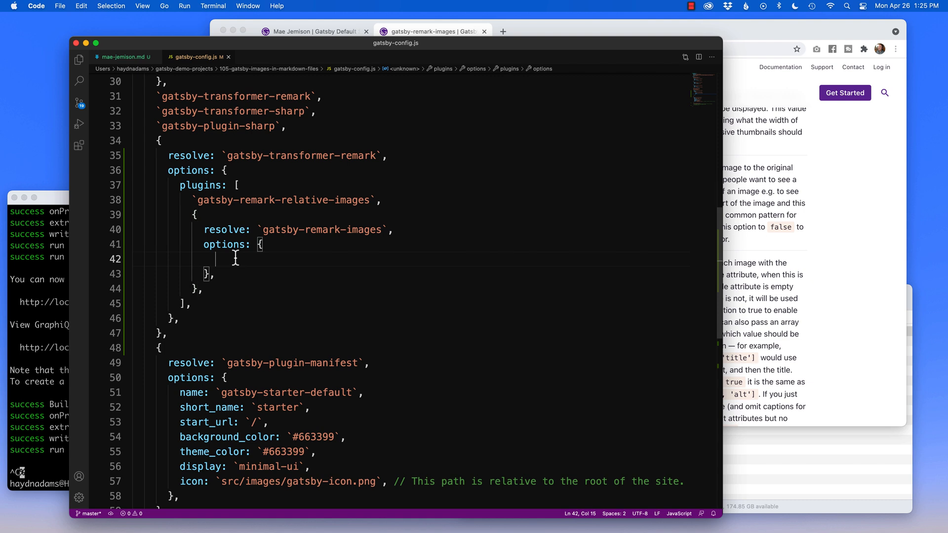
- Set linkImagesToOriginal: false and withWebp: true in the gatsby-remark-images options
text(linkImagesToOrigina)
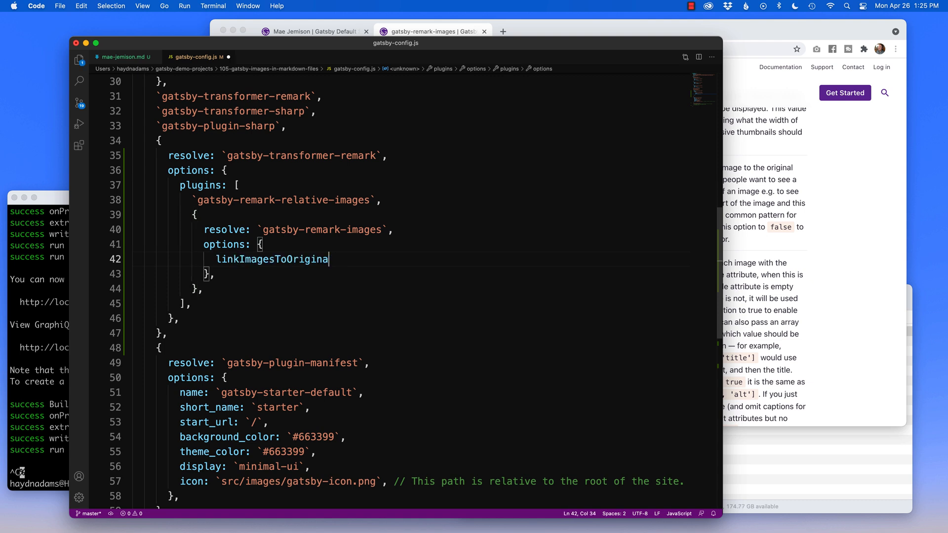
text(l: false,)
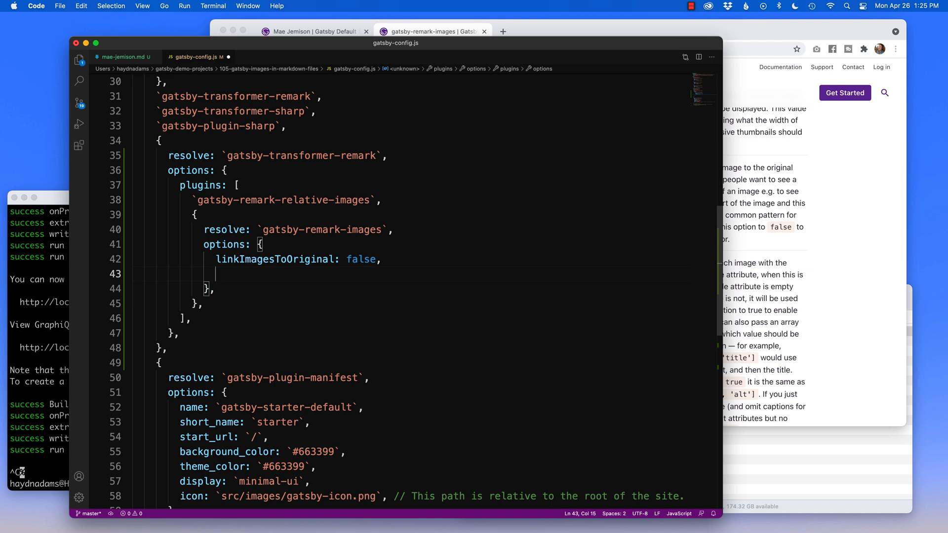
mouse_move(790, 292)
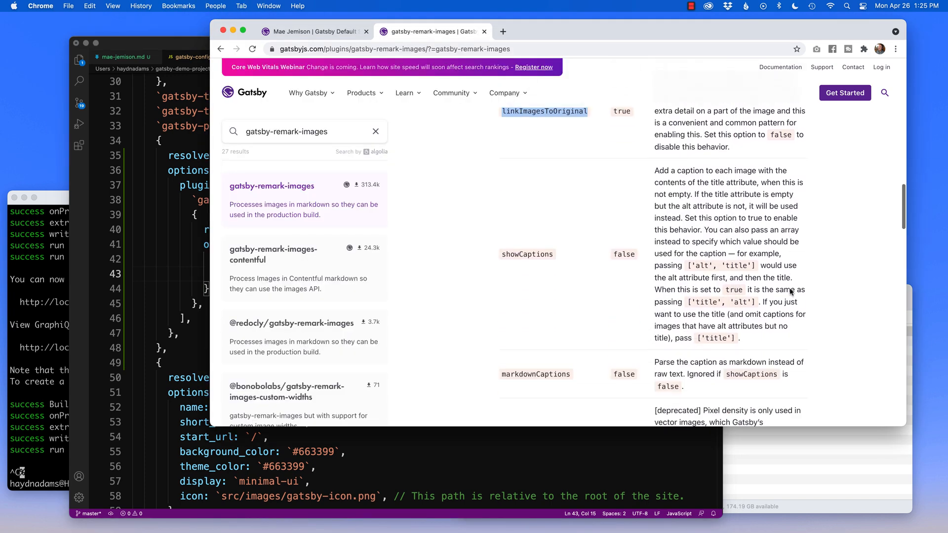
text(wu)
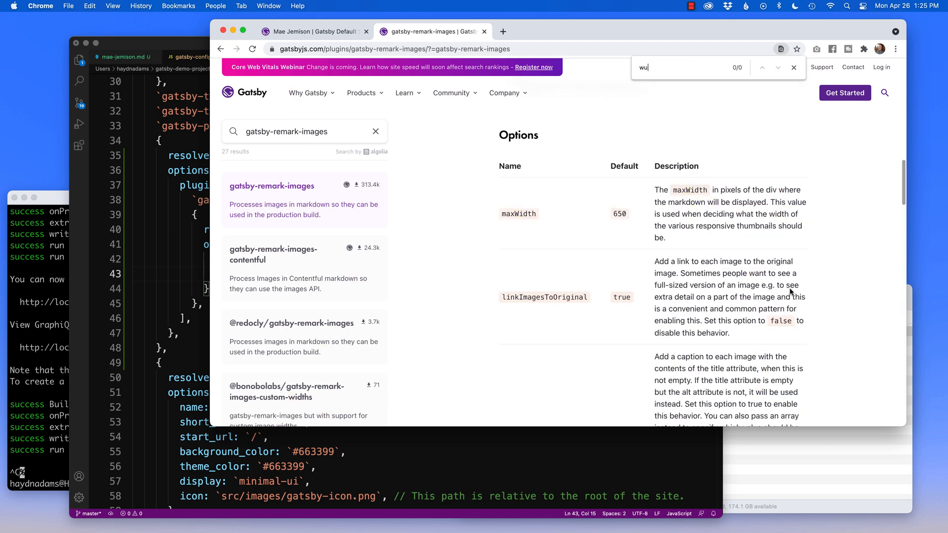
text(withWev)
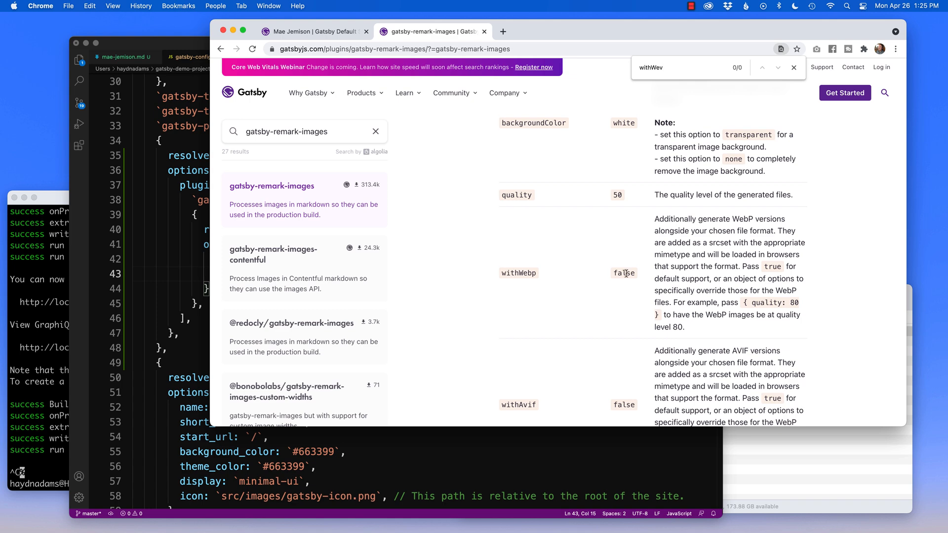
double_click(518, 273)
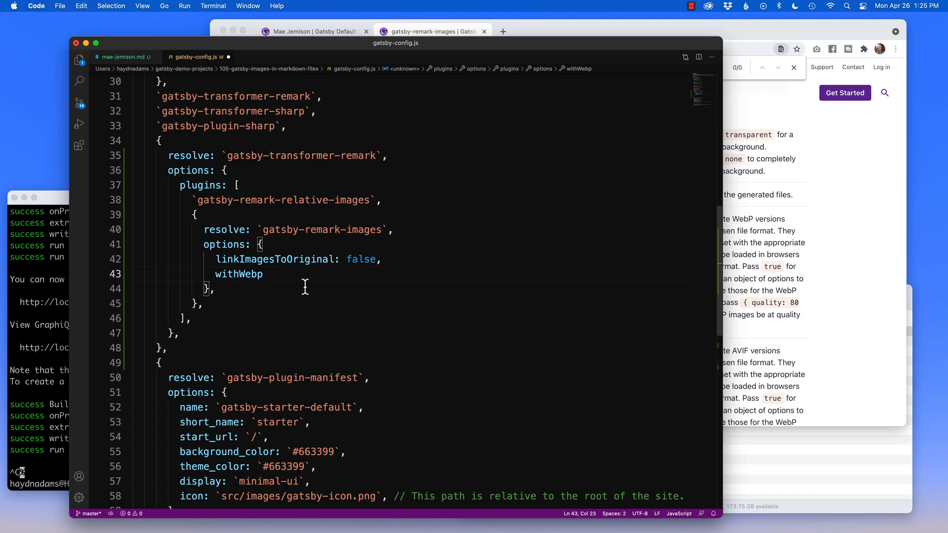
text(: true,)
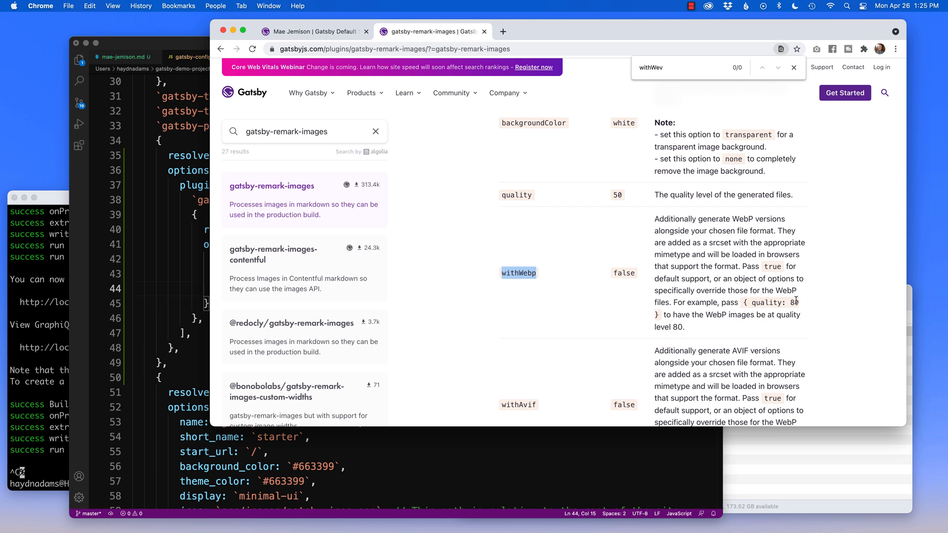
- Add quality: 50 to the gatsby-remark-images options
text(qua)
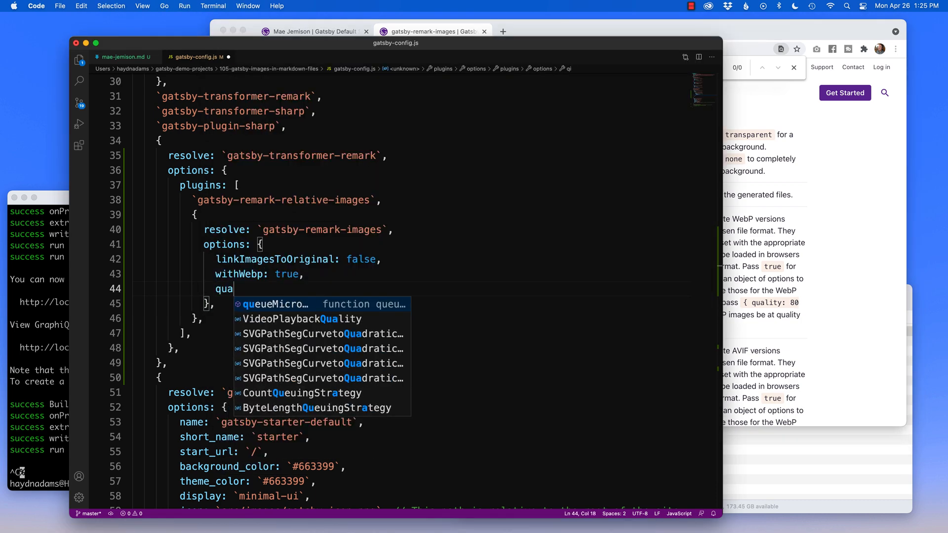
text(lity:)
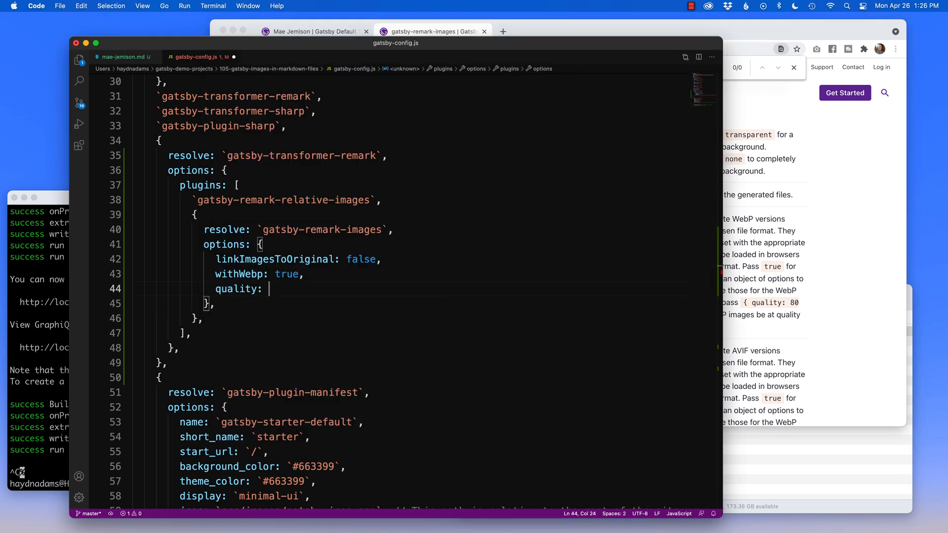
text(50)
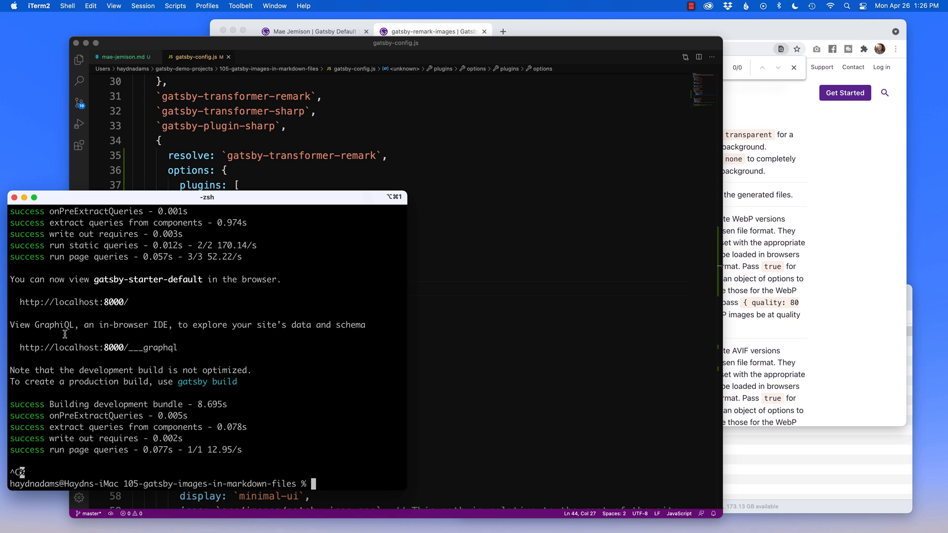
- Run gatsby develop again and keep withWebp: true, in the options for the rebuild
text(gatsby develop)
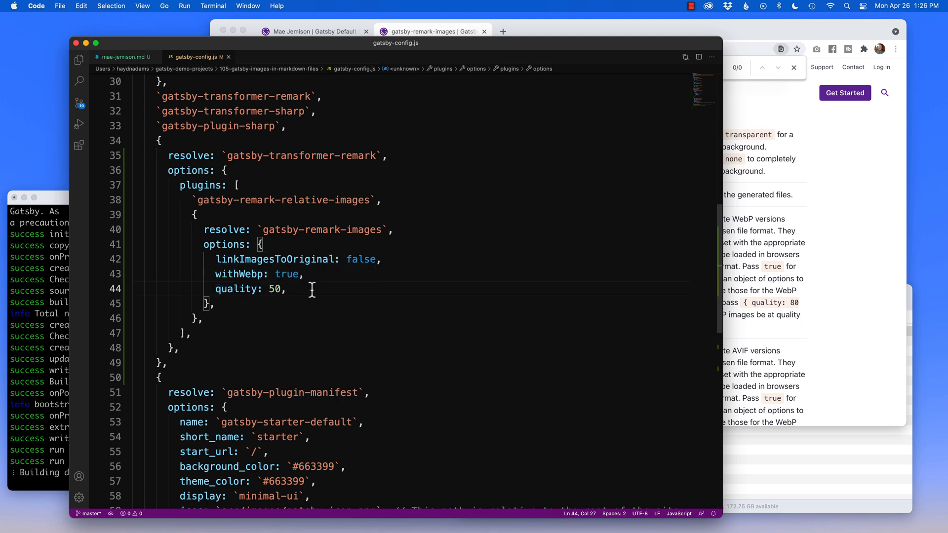
mouse_move(238, 290)
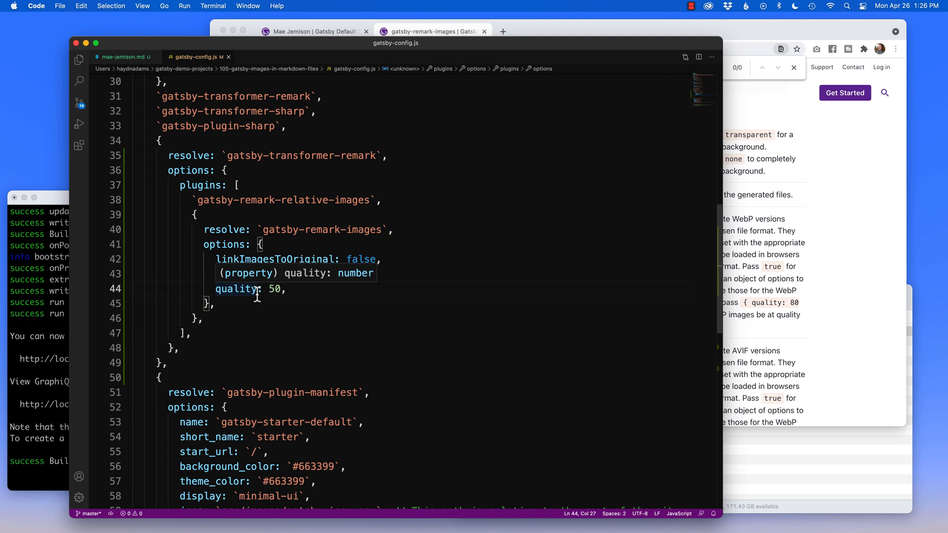
text(withWebp: true,)
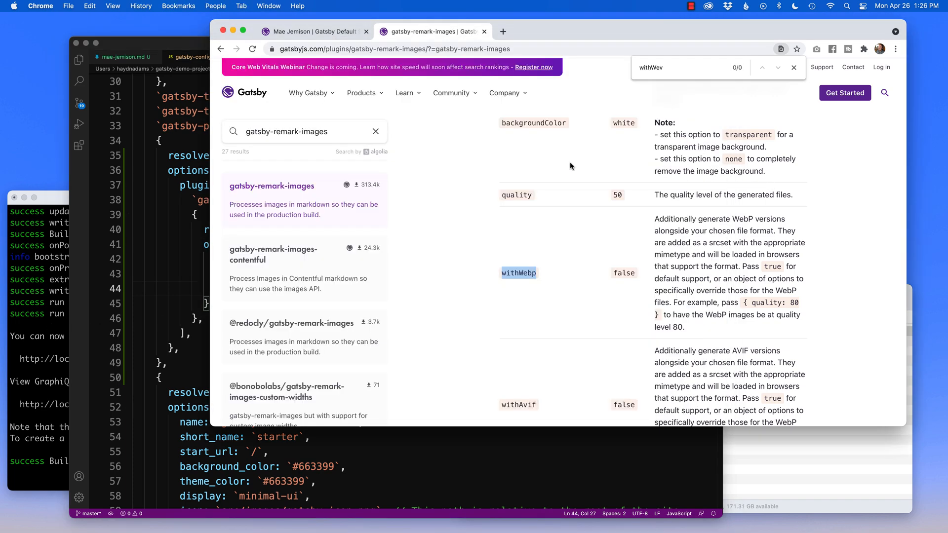
- Inspect the space photo on the Mae Jemison page to confirm generated WebP srcset sources
click(311, 30)
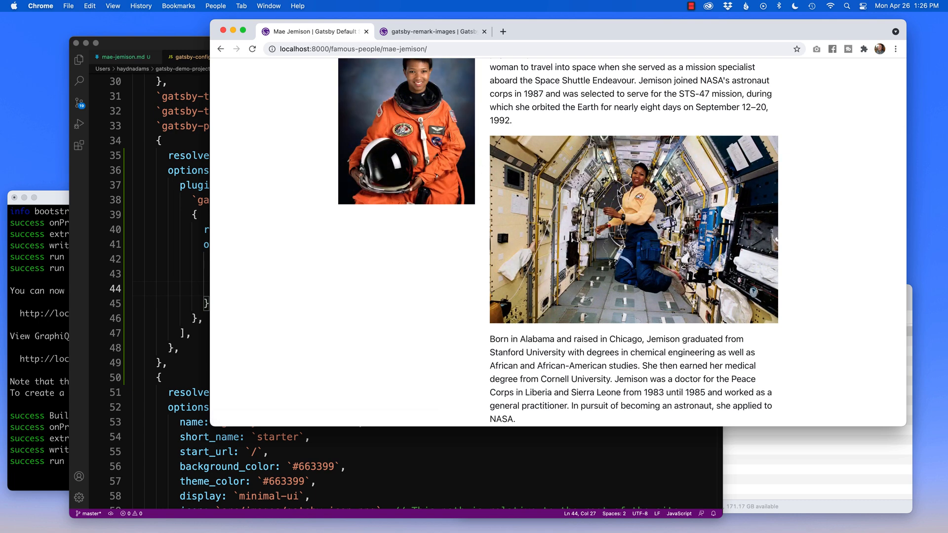
right_click(635, 230)
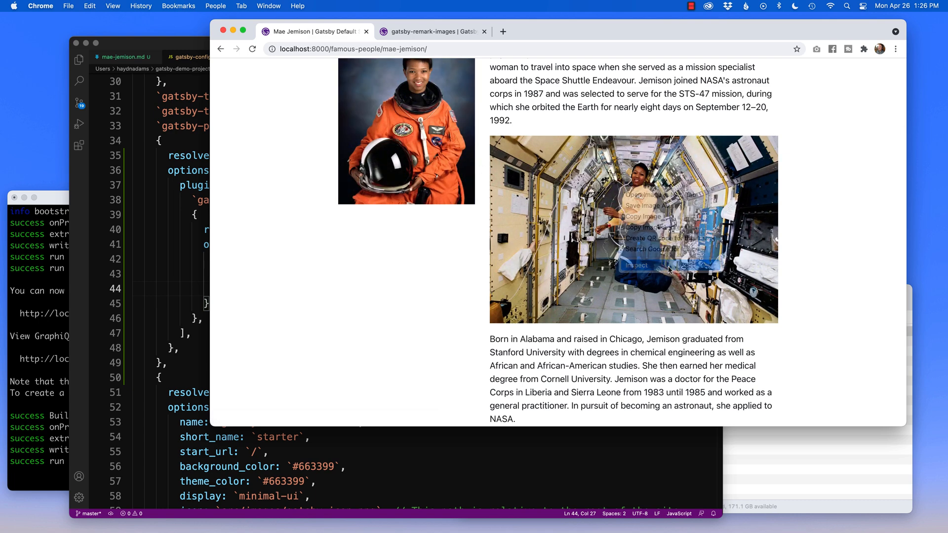
click(635, 265)
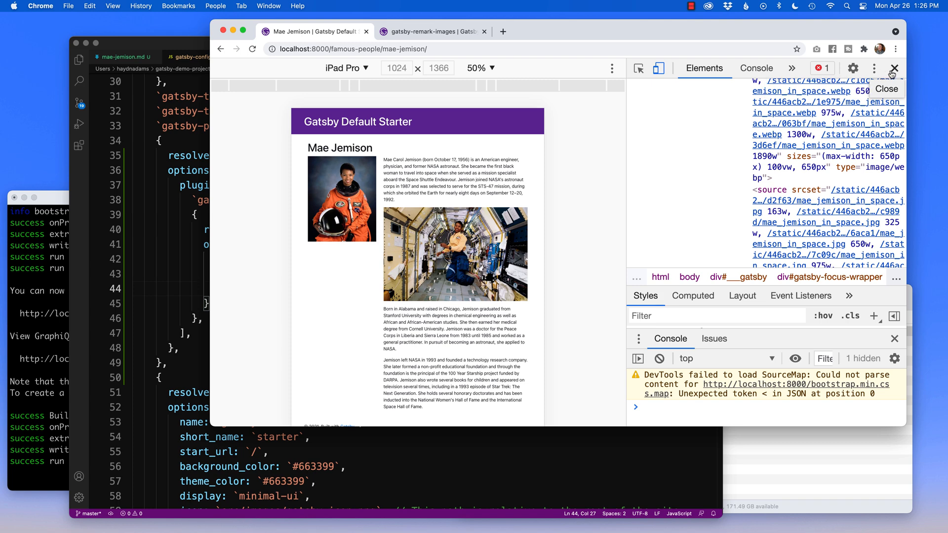
click(894, 68)
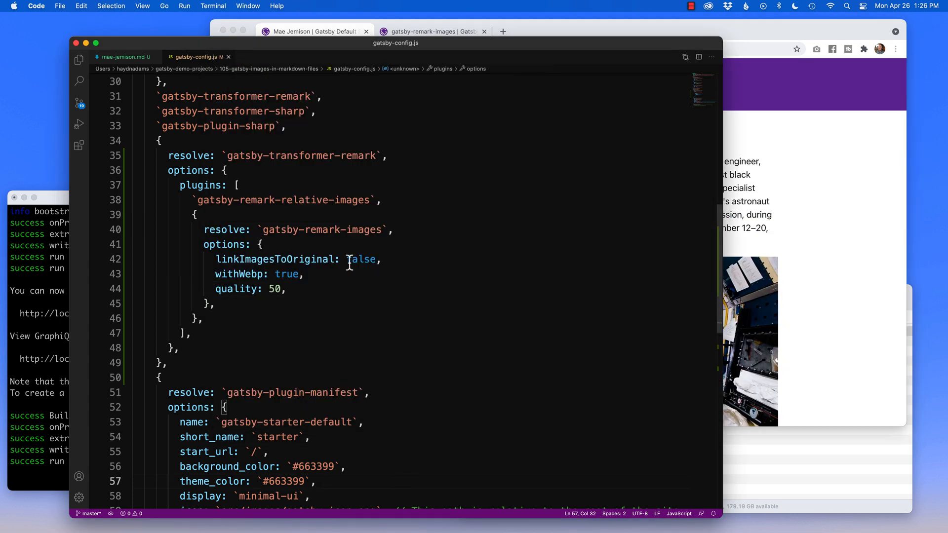
- Change linkImagesToOriginal to true and restart the server with gatsby develop
text(true)
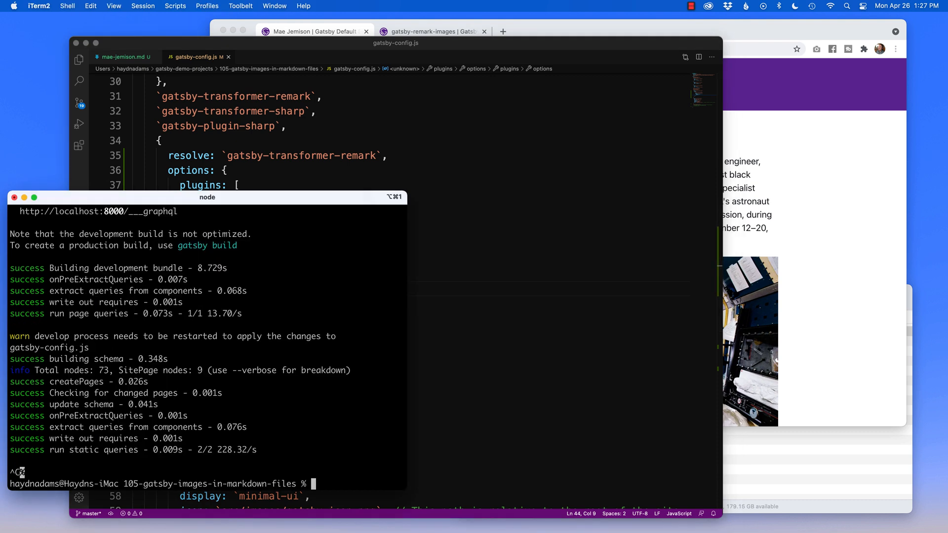
text(gatsby develop)
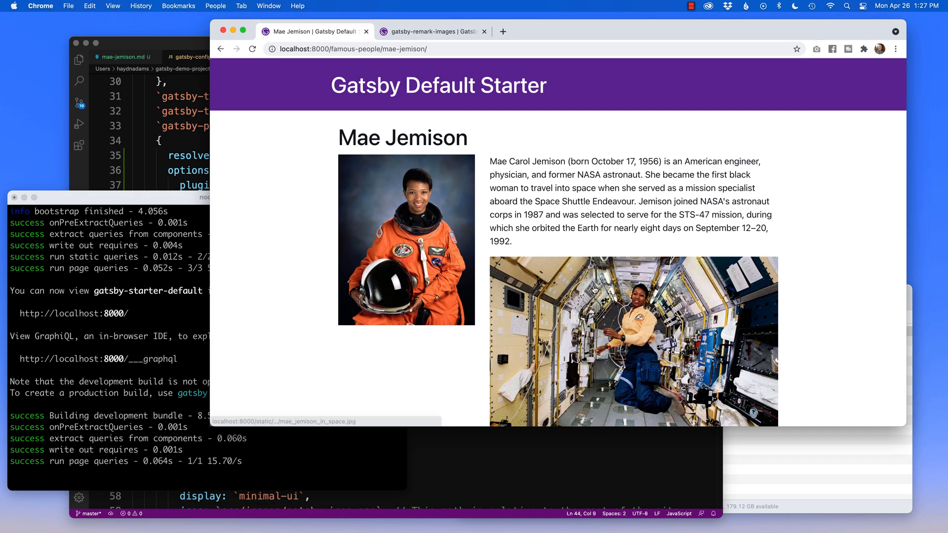
- Open the full-size original mae_jemison_in_space.jpg from the Mae Jemison page's space photo
click(632, 341)
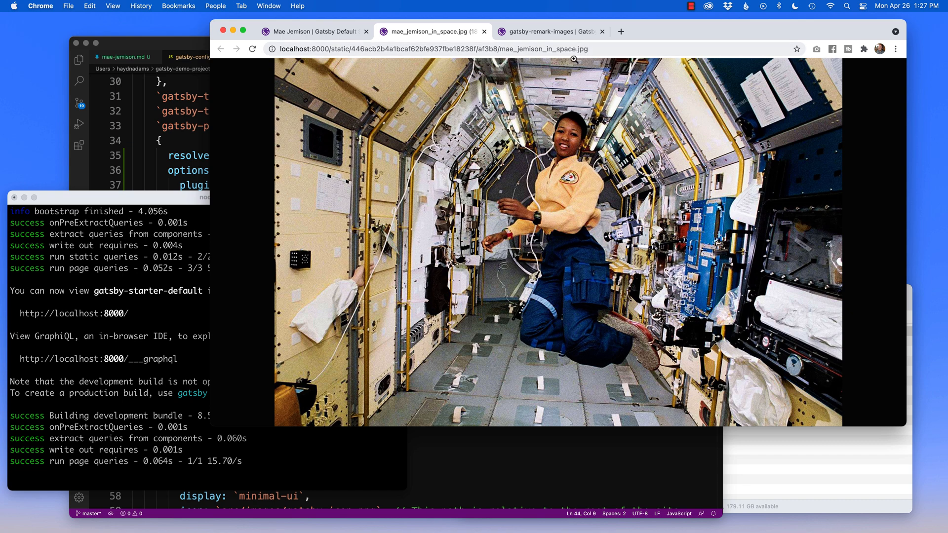
mouse_move(551, 99)
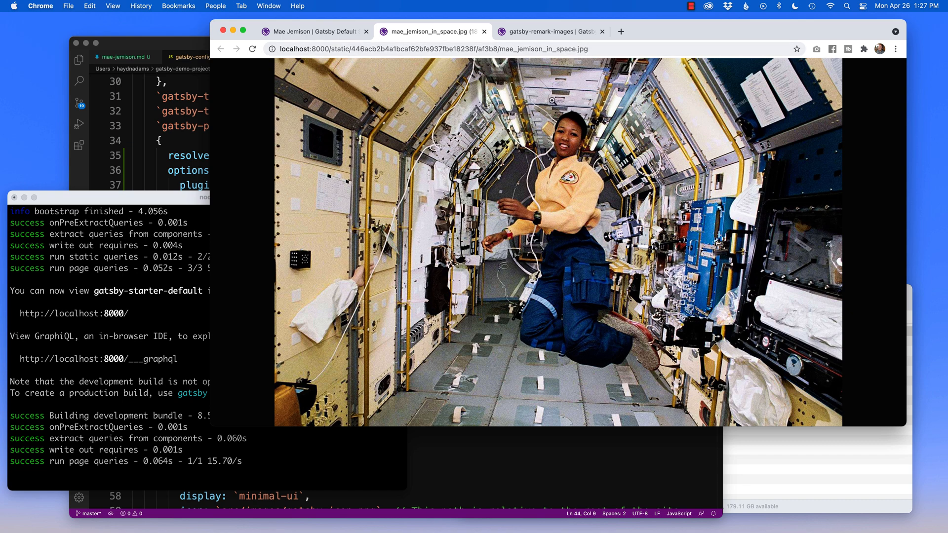